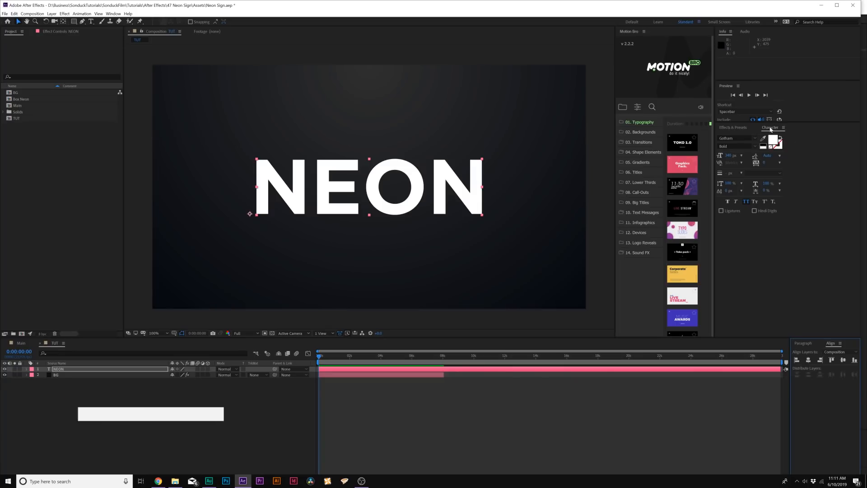
{"action": "mouse_move", "coordinate": [770, 142]}
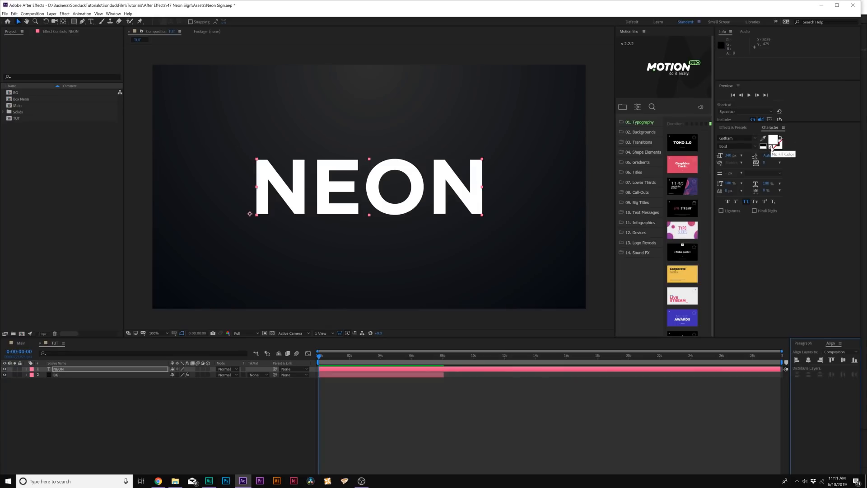
Step: Remove the NEON text fill, make its stroke white, and give the O an orange stroke
{"action": "left_click", "coordinate": [770, 143]}
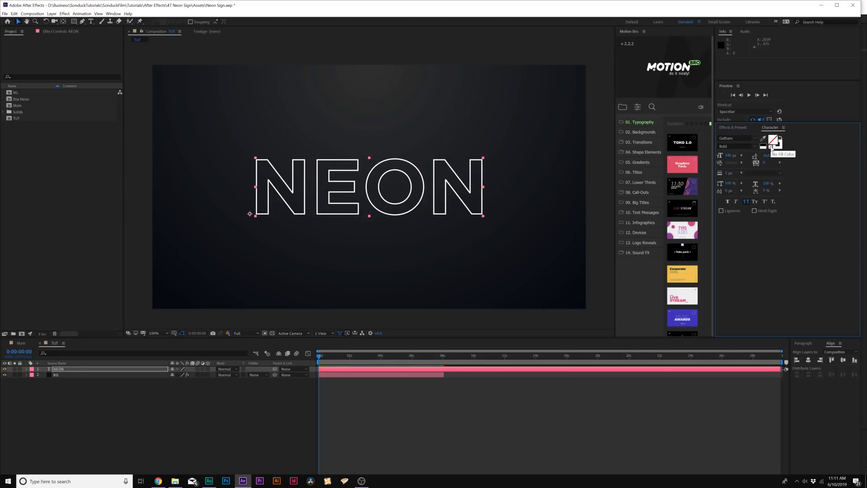
{"action": "mouse_move", "coordinate": [777, 143]}
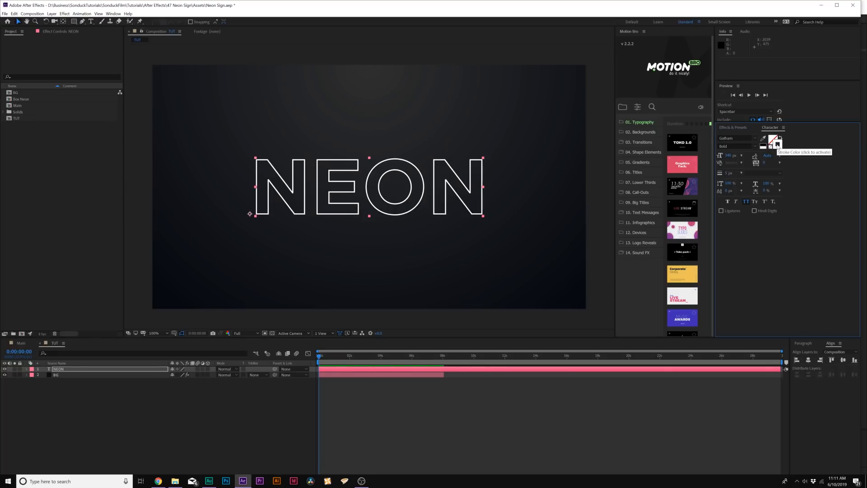
{"action": "left_click", "coordinate": [763, 141]}
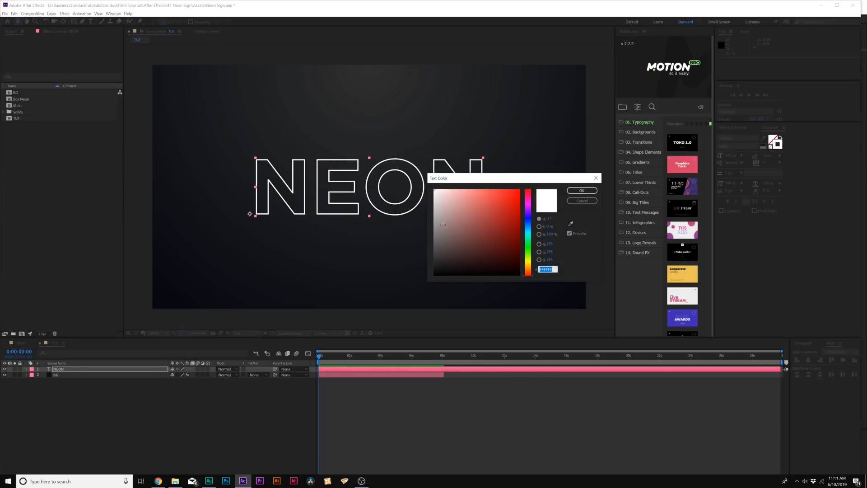
{"action": "left_click", "coordinate": [581, 190]}
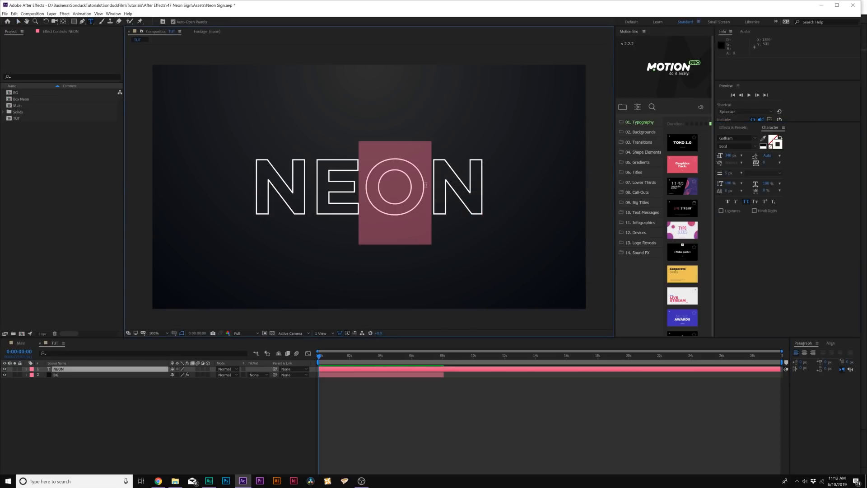
{"action": "left_click", "coordinate": [762, 138]}
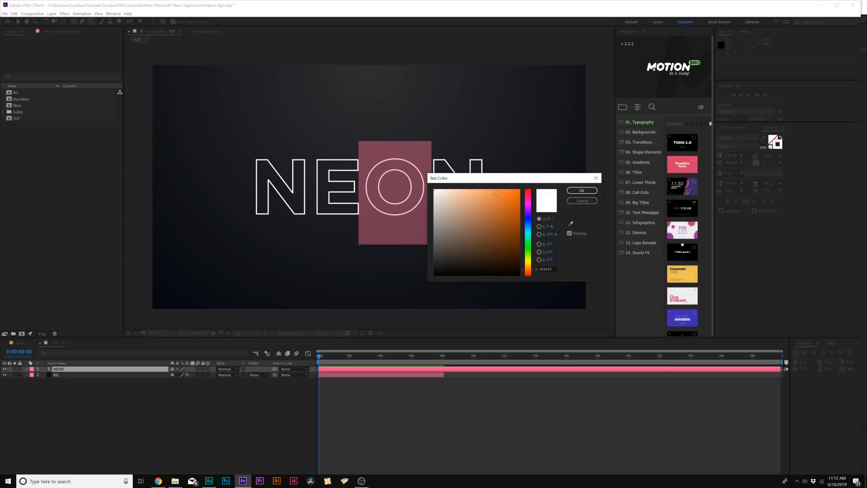
{"action": "left_click", "coordinate": [581, 190]}
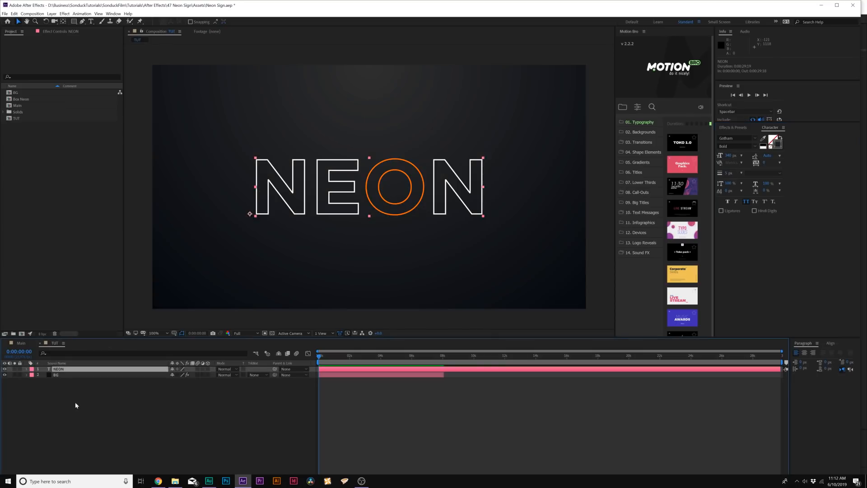
Step: Set new shapes to no fill with a white stroke and draw the rectangle frame around NEON
{"action": "left_click", "coordinate": [68, 21]}
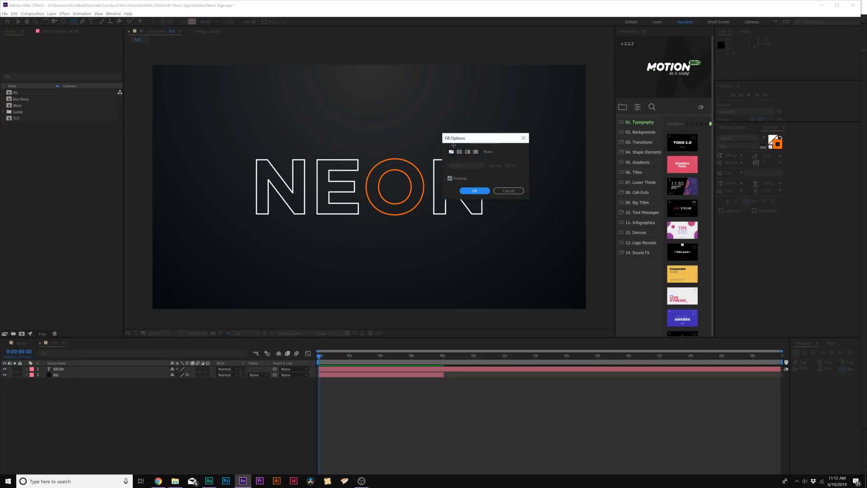
{"action": "left_click", "coordinate": [474, 191]}
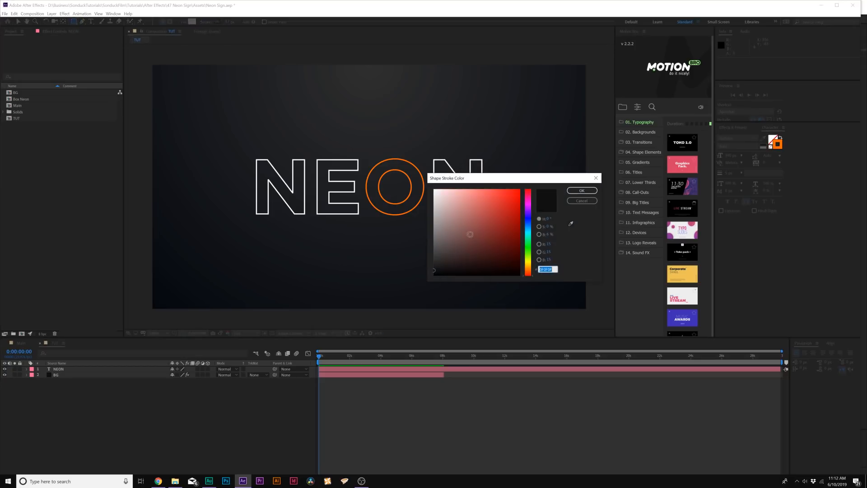
{"action": "left_click", "coordinate": [580, 191]}
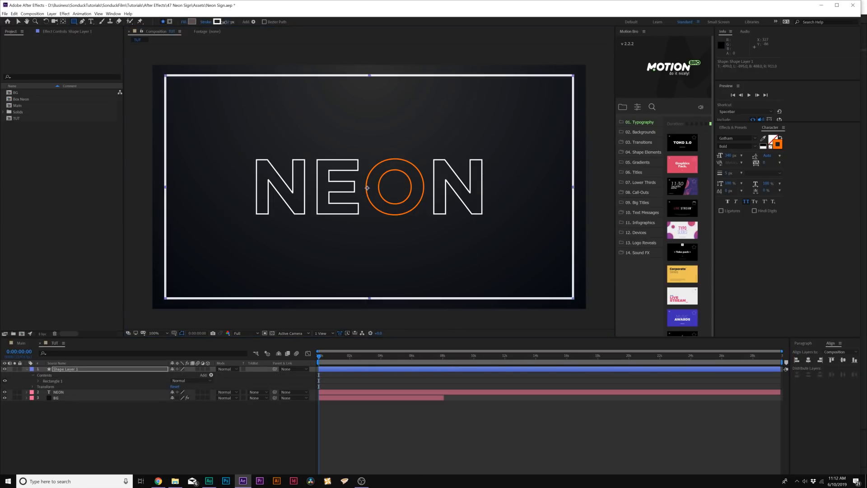
{"action": "left_click", "coordinate": [59, 375]}
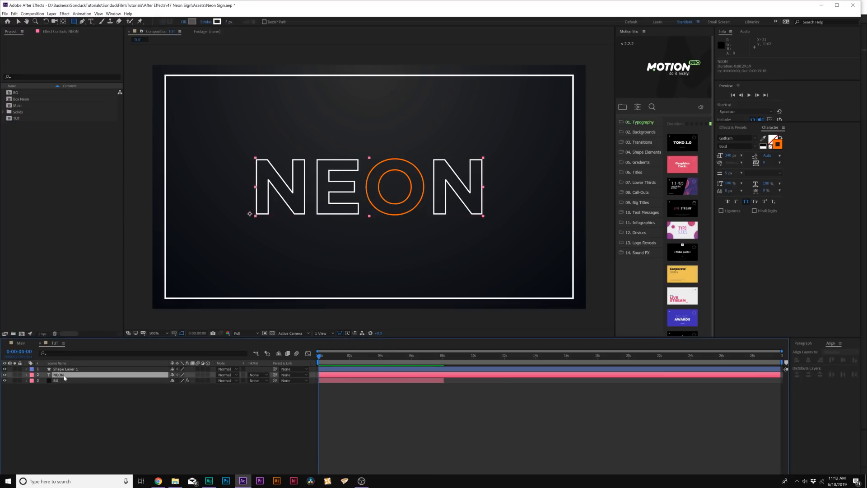
Step: Pre-compose the frame and text layers into a new composition named Placeholder
{"action": "left_click", "coordinate": [65, 369]}
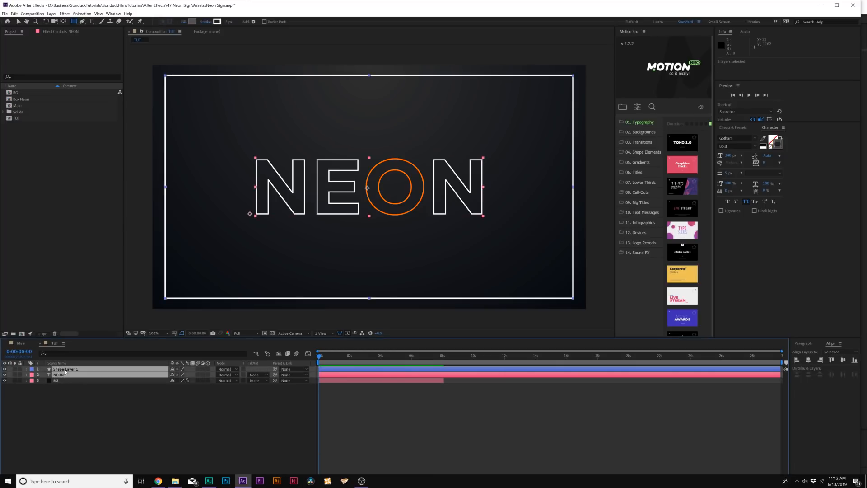
{"action": "left_click", "coordinate": [51, 14]}
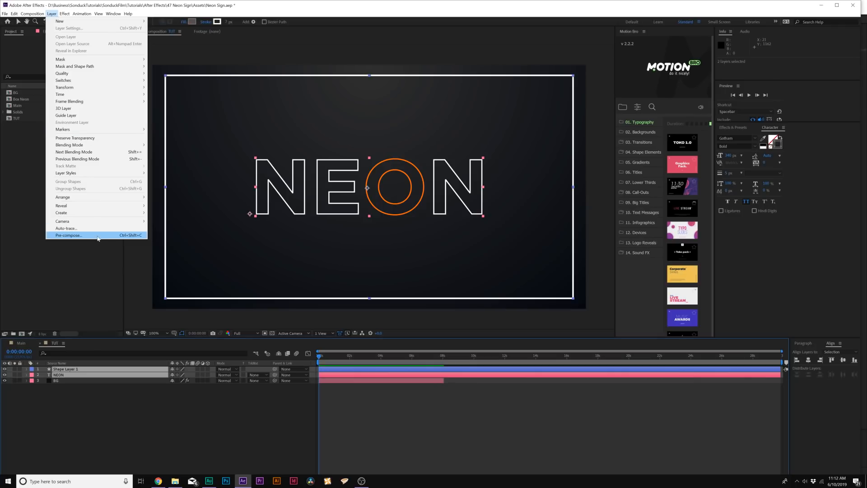
{"action": "left_click", "coordinate": [68, 235]}
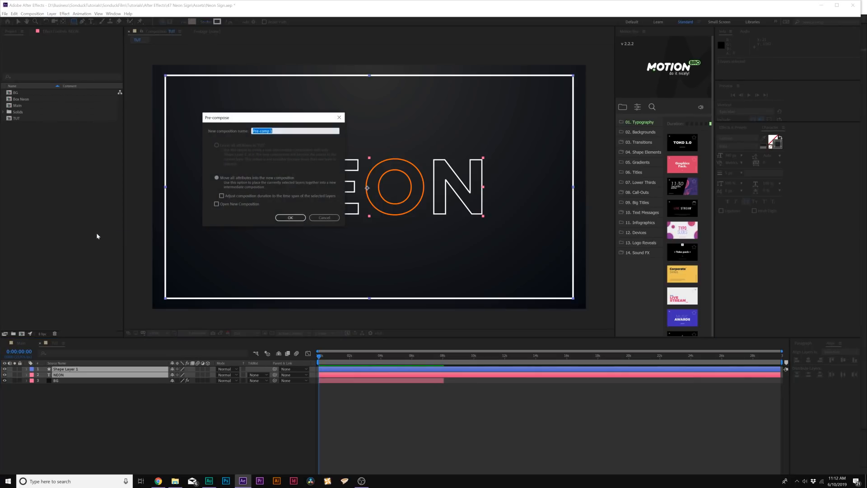
{"action": "left_click", "coordinate": [290, 217]}
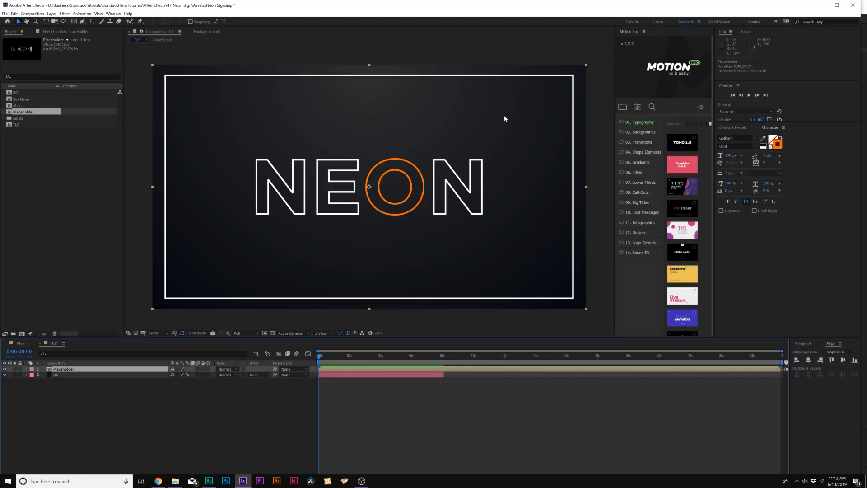
{"action": "mouse_move", "coordinate": [263, 58]}
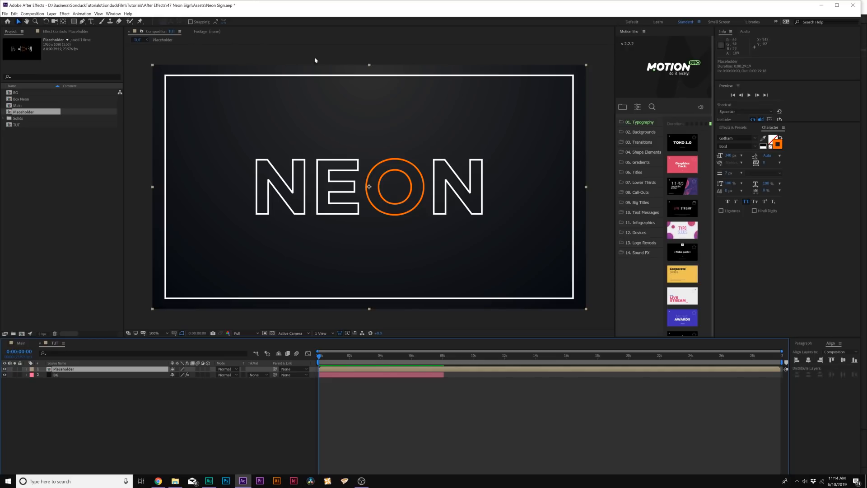
{"action": "mouse_move", "coordinate": [632, 120]}
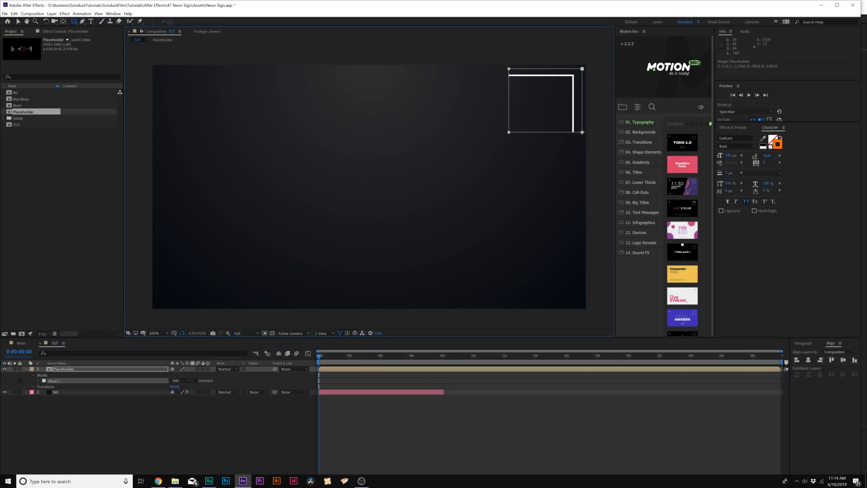
Step: Set the frame mask on the Placeholder layer to Subtract so it cuts a gap
{"action": "left_click", "coordinate": [177, 380]}
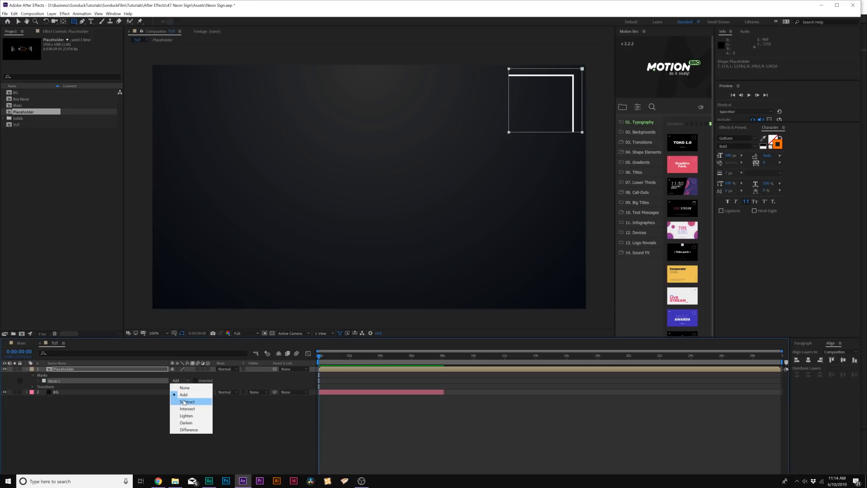
{"action": "left_click", "coordinate": [188, 401]}
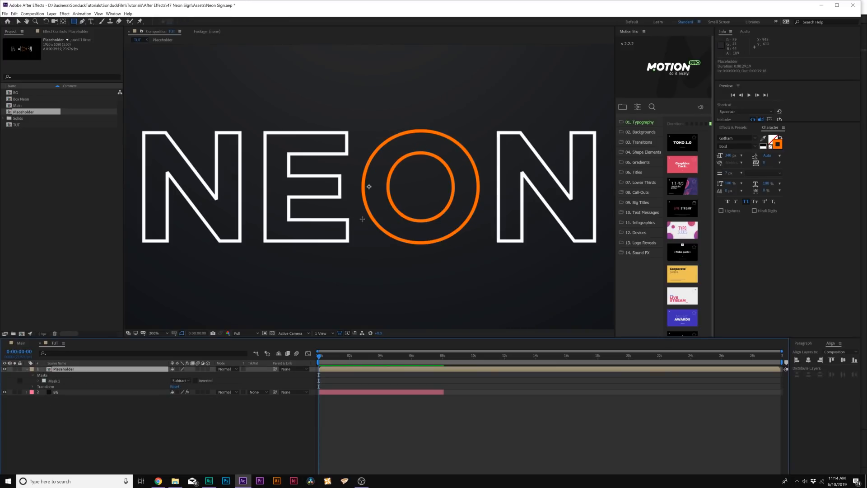
{"action": "mouse_move", "coordinate": [210, 130]}
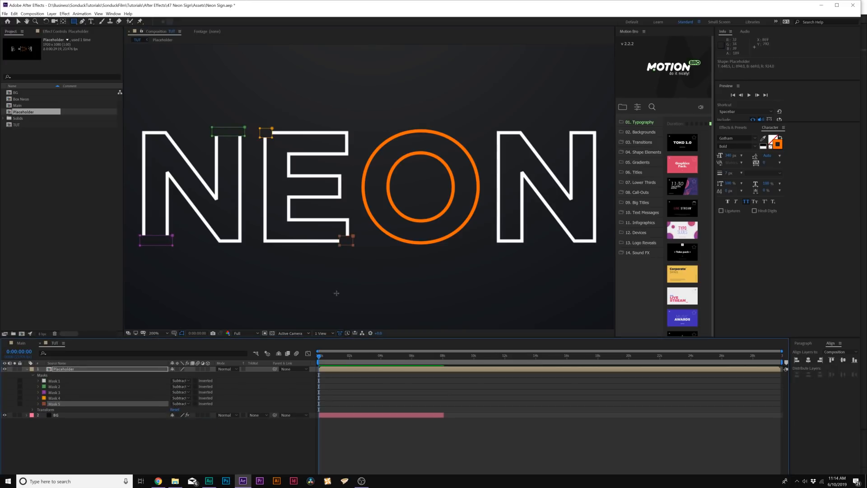
{"action": "mouse_move", "coordinate": [418, 146]}
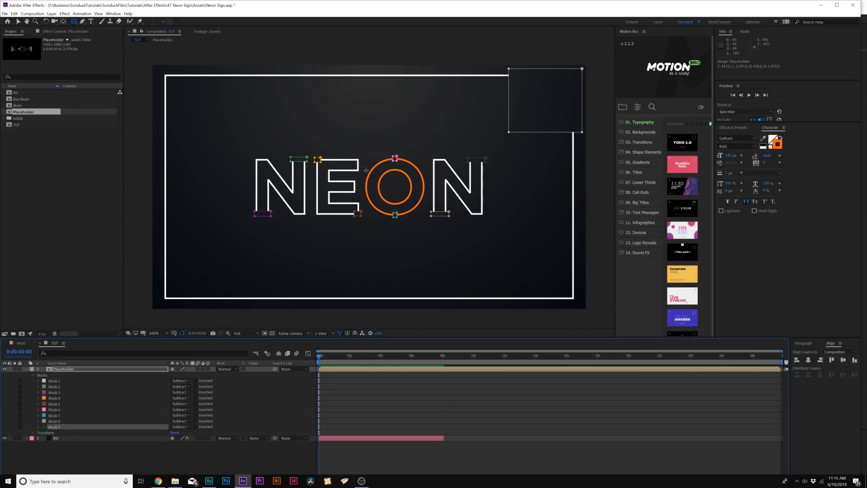
{"action": "mouse_move", "coordinate": [380, 166]}
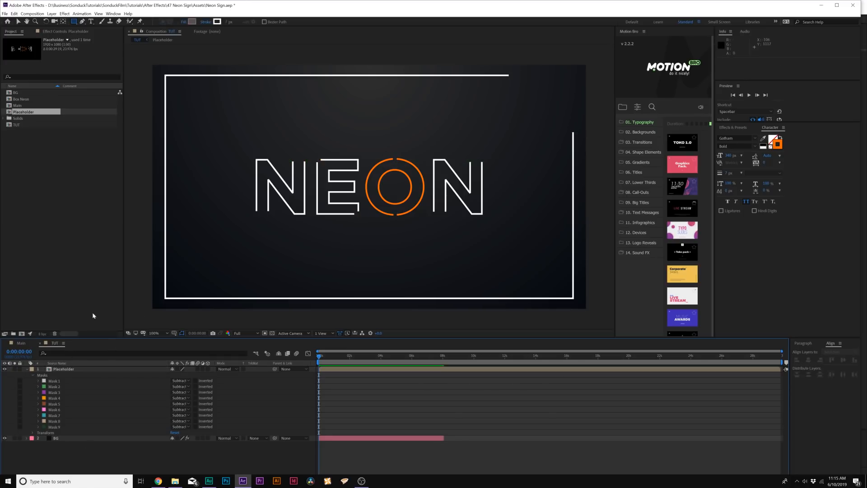
Step: Draw a small dark-stroked ellipse pin on the N and reveal its path, stroke and fill settings
{"action": "left_click", "coordinate": [32, 368]}
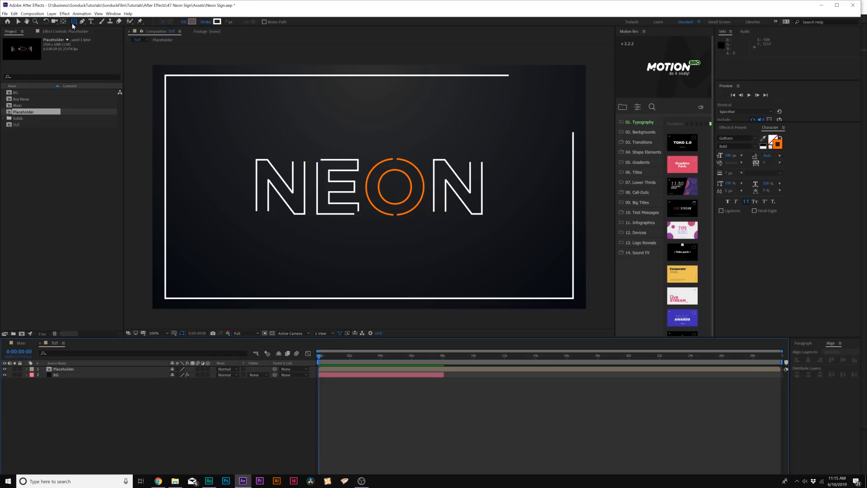
{"action": "mouse_move", "coordinate": [96, 42]}
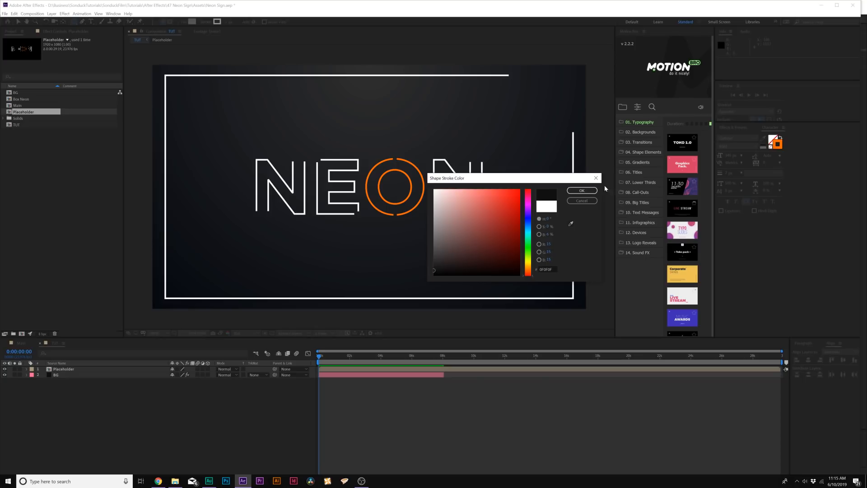
{"action": "left_click", "coordinate": [582, 190]}
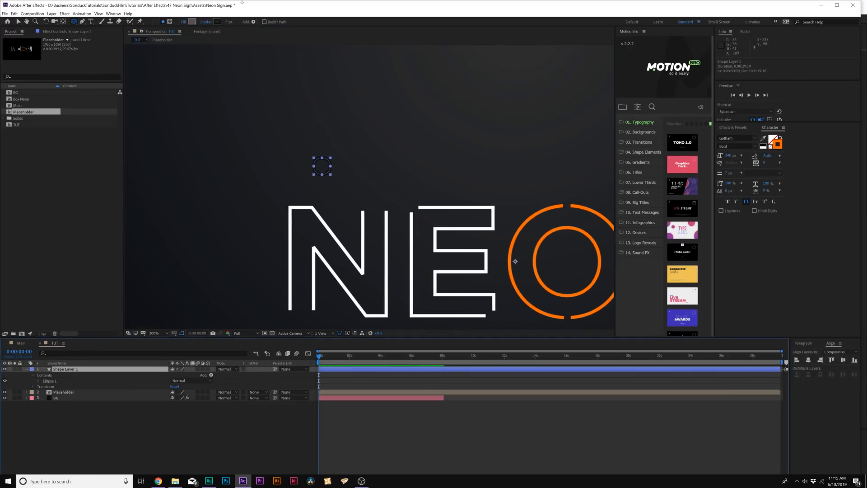
{"action": "double_click", "coordinate": [65, 369]}
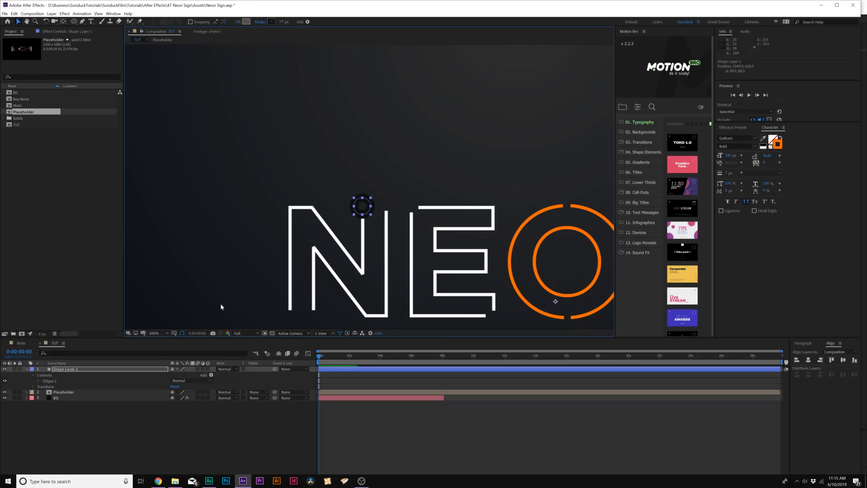
{"action": "left_click", "coordinate": [40, 381]}
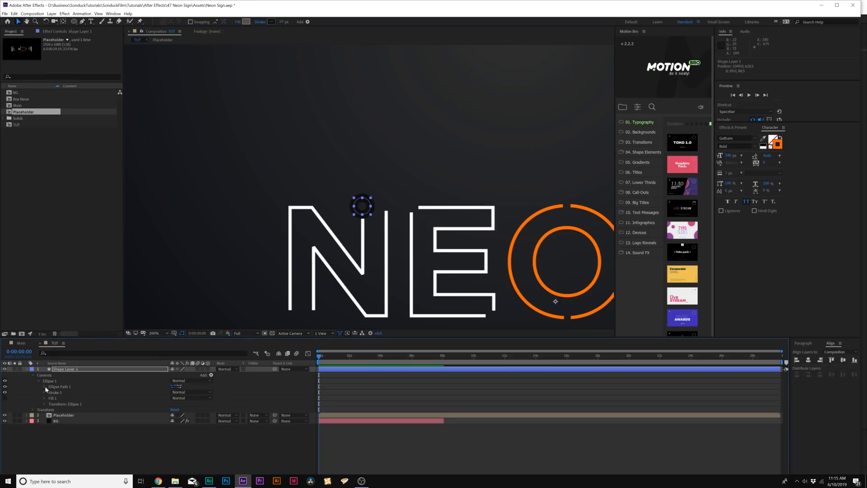
{"action": "left_click", "coordinate": [44, 386]}
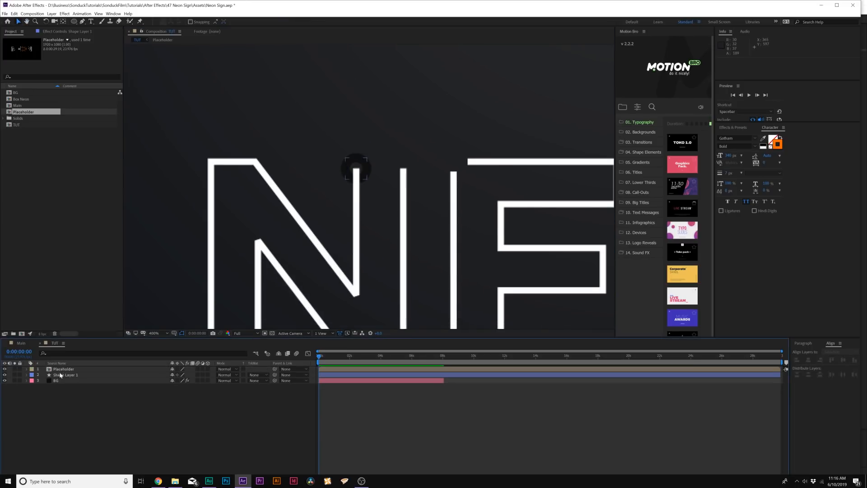
Step: Select the pin shape layers, fit the composition in view and preview the result
{"action": "left_click", "coordinate": [66, 374]}
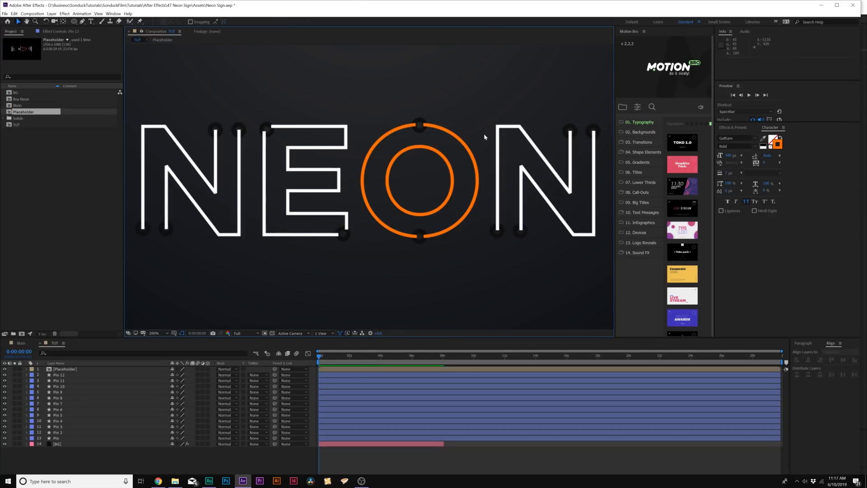
{"action": "left_click", "coordinate": [155, 334]}
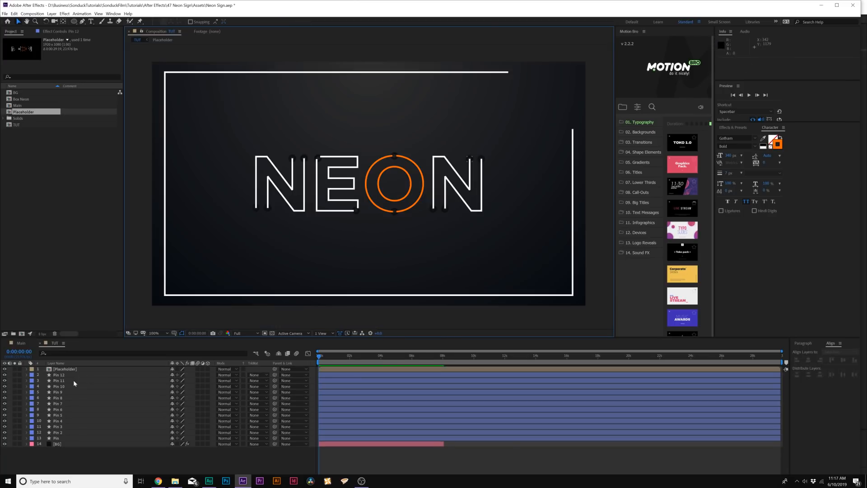
{"action": "left_click", "coordinate": [66, 374]}
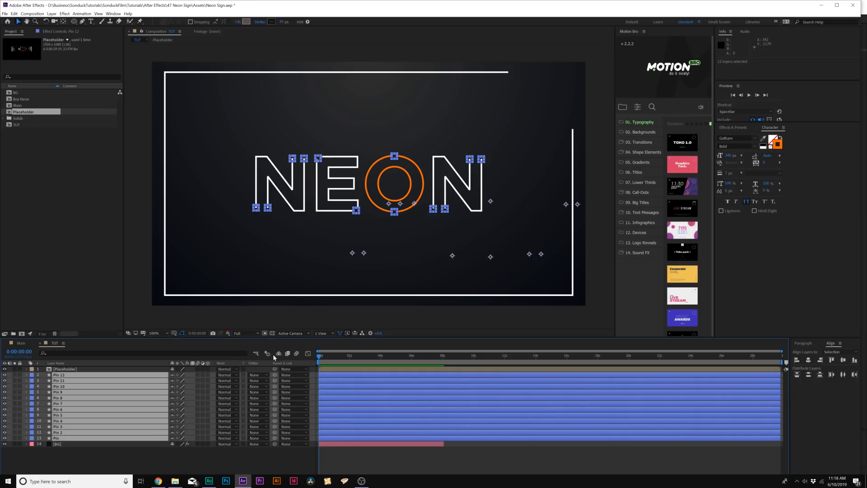
{"action": "mouse_move", "coordinate": [279, 353]}
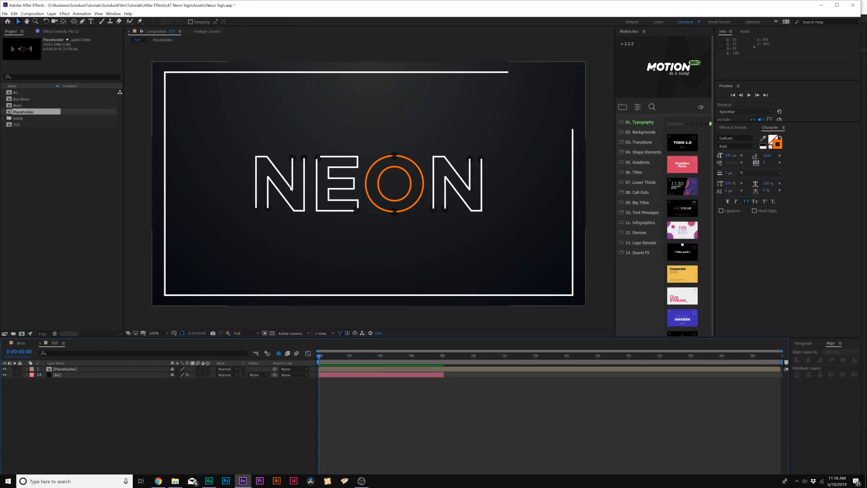
{"action": "mouse_move", "coordinate": [212, 285]}
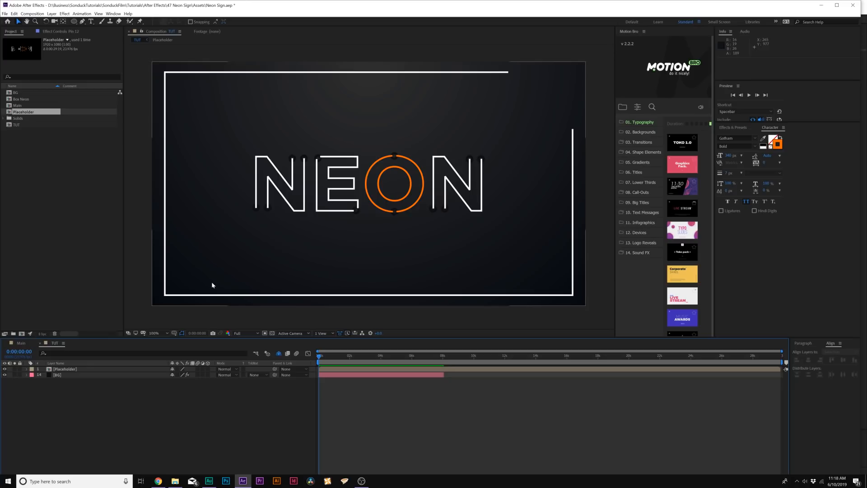
{"action": "key", "text": "space"}
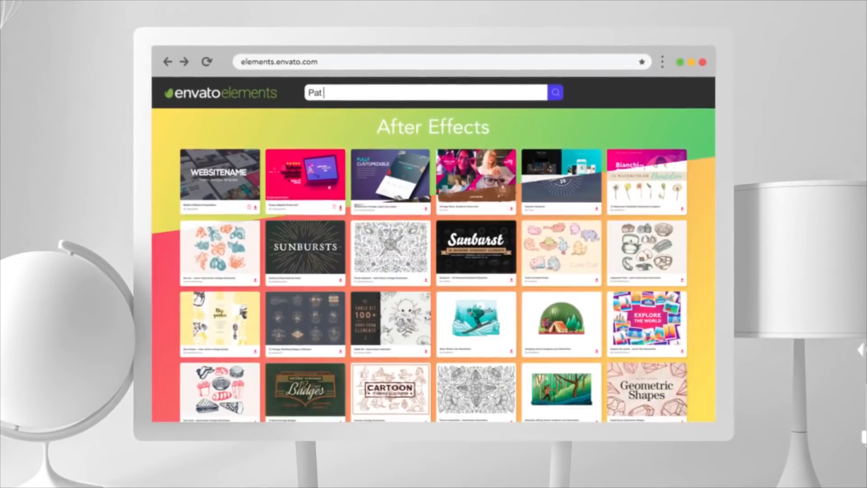
Step: Search Envato Elements for 'Posters' and browse the template results
{"action": "type", "text": "Posters"}
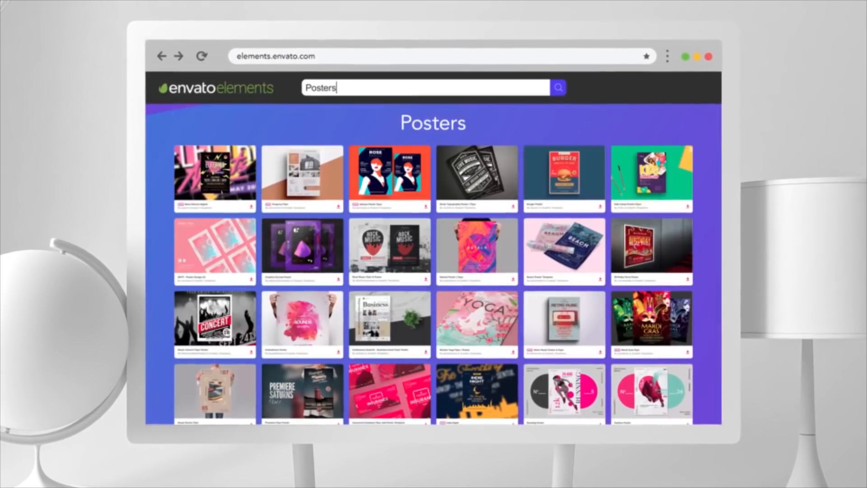
{"action": "left_click", "coordinate": [242, 481]}
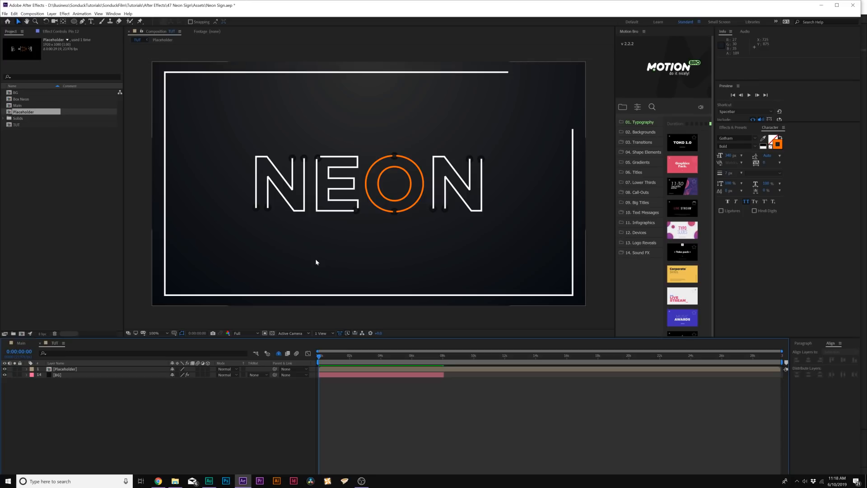
Step: Duplicate Placeholder as a Shadow layer with a Drop Shadow effect, ready for Shadow 2
{"action": "left_click", "coordinate": [65, 368]}
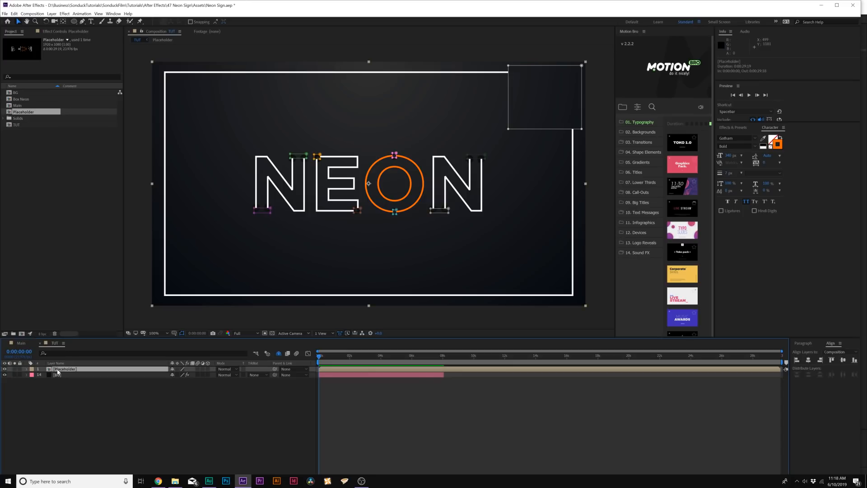
{"action": "key", "text": "Ctrl+D"}
{"action": "type", "text": "Shadow"}
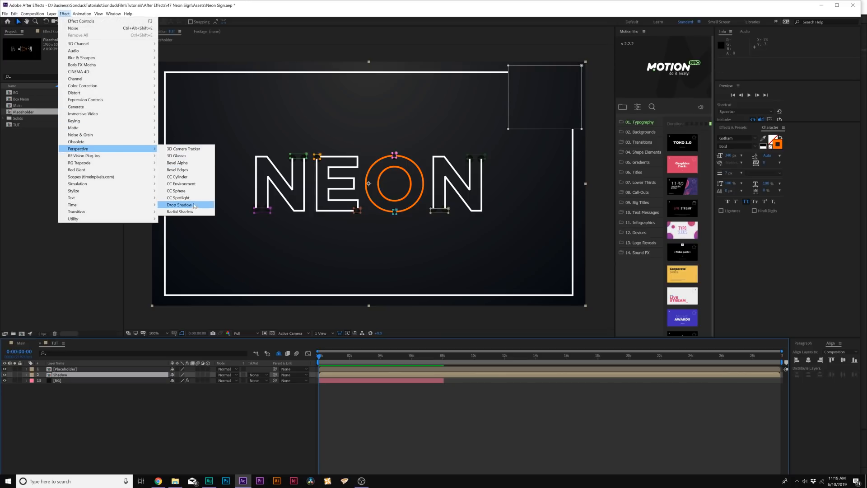
{"action": "left_click", "coordinate": [179, 205]}
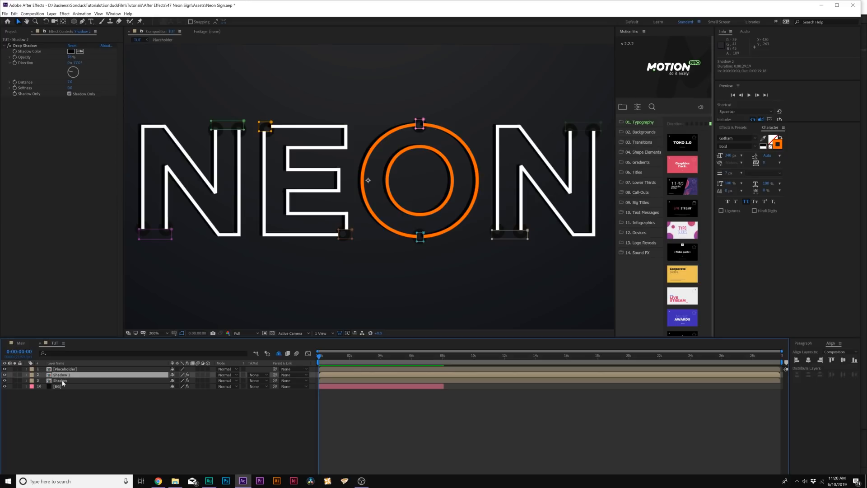
{"action": "left_click", "coordinate": [60, 381]}
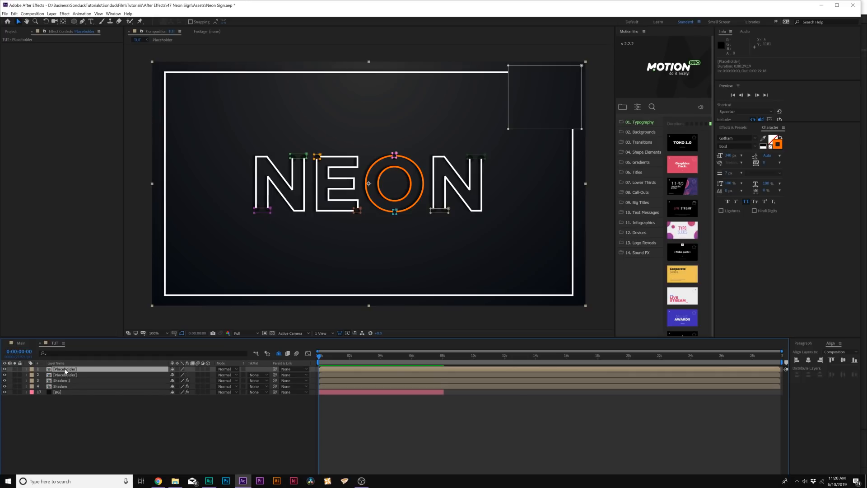
Step: Give the Inner Shadow layer a Stroke layer style positioned Inside with white colour
{"action": "left_click", "coordinate": [65, 375]}
{"action": "type", "text": "Inner Shadow"}
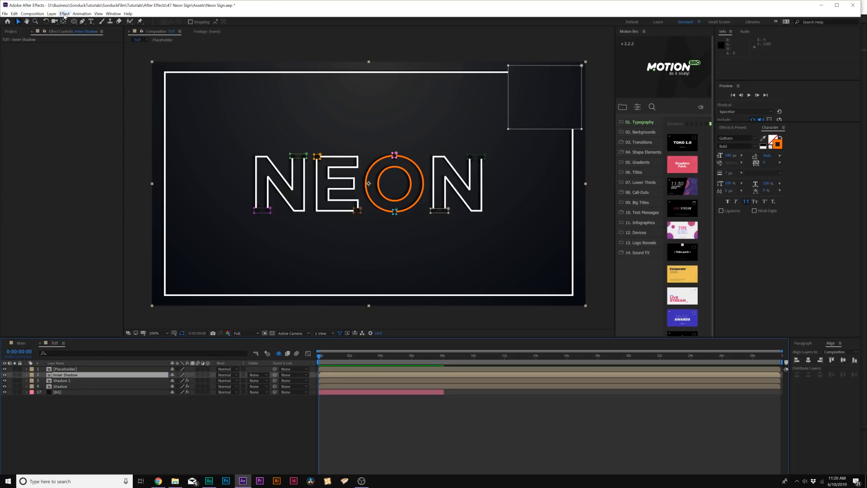
{"action": "left_click", "coordinate": [52, 14]}
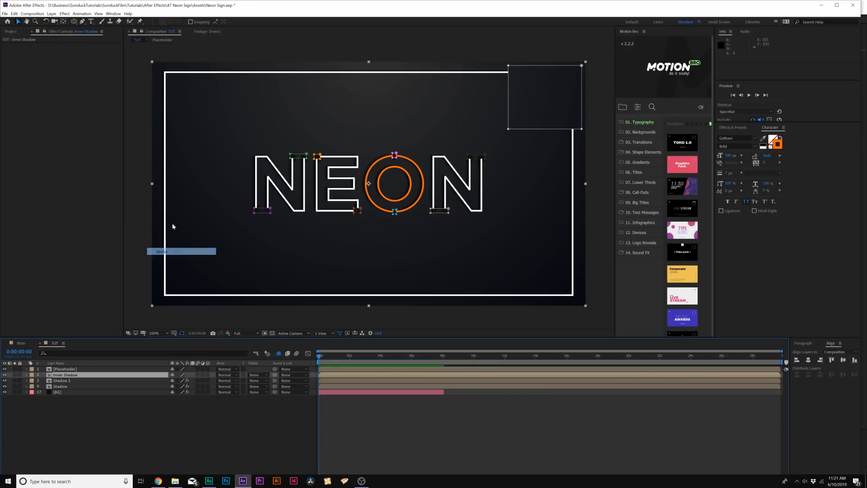
{"action": "left_click", "coordinate": [25, 374]}
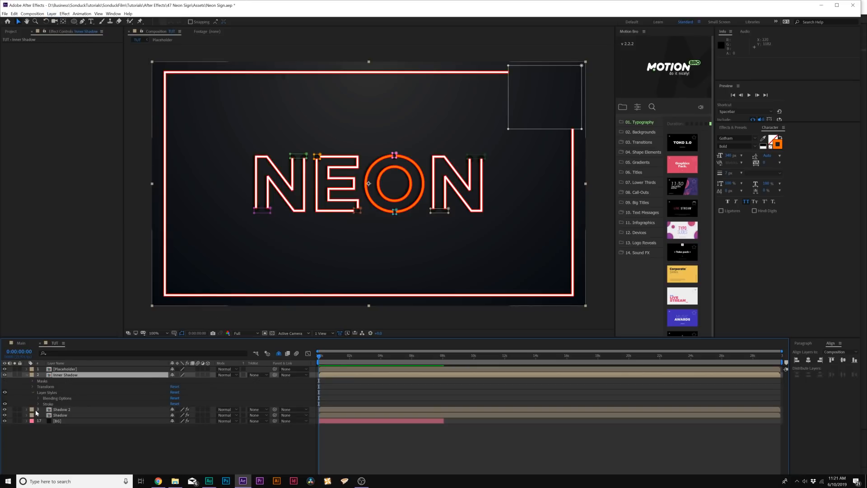
{"action": "left_click", "coordinate": [37, 404]}
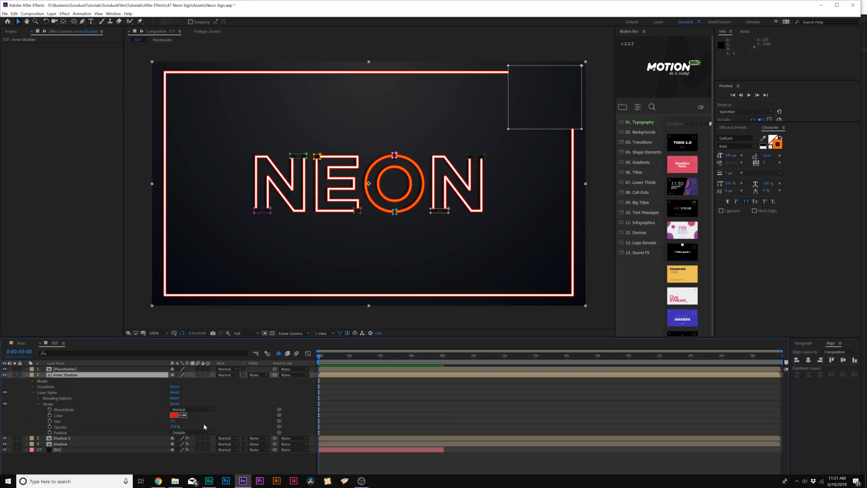
{"action": "left_click", "coordinate": [188, 433]}
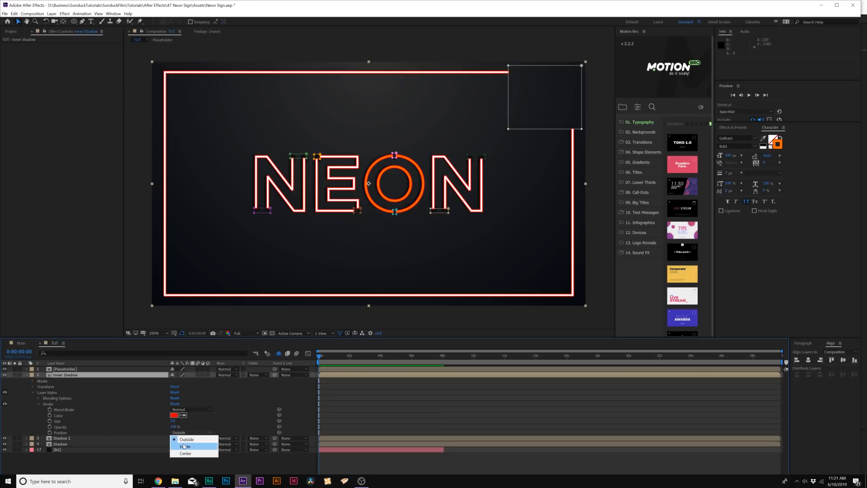
{"action": "left_click", "coordinate": [185, 446]}
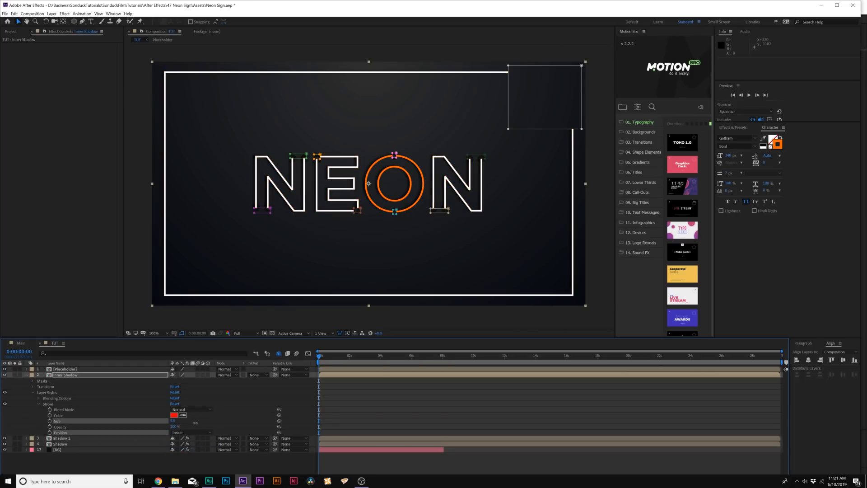
{"action": "left_click", "coordinate": [174, 415]}
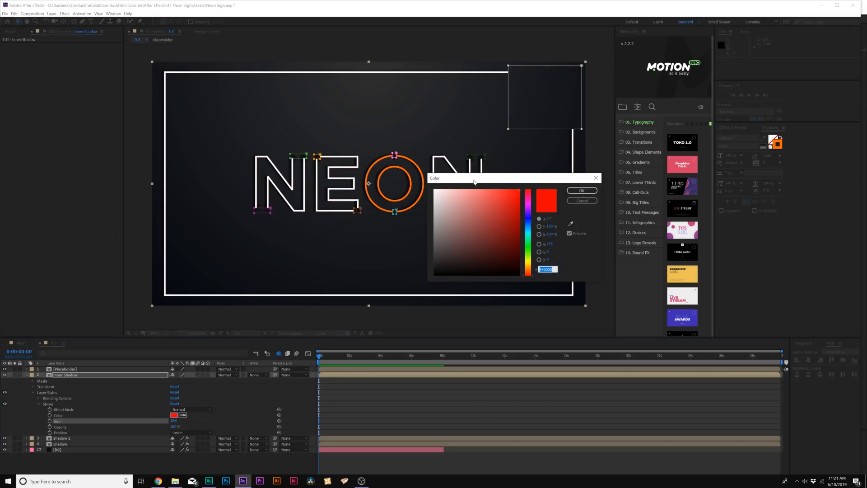
{"action": "left_click", "coordinate": [581, 190]}
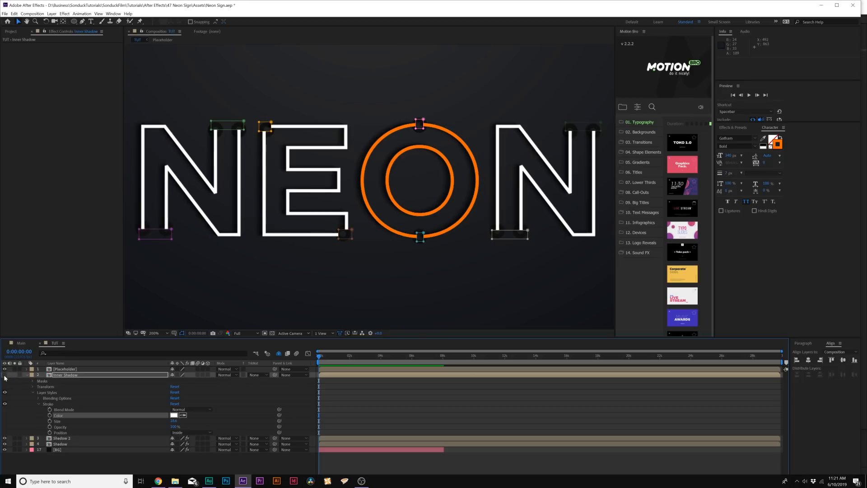
Step: Apply a Gaussian Blur effect to the Inner Shadow layer
{"action": "left_click", "coordinate": [63, 14]}
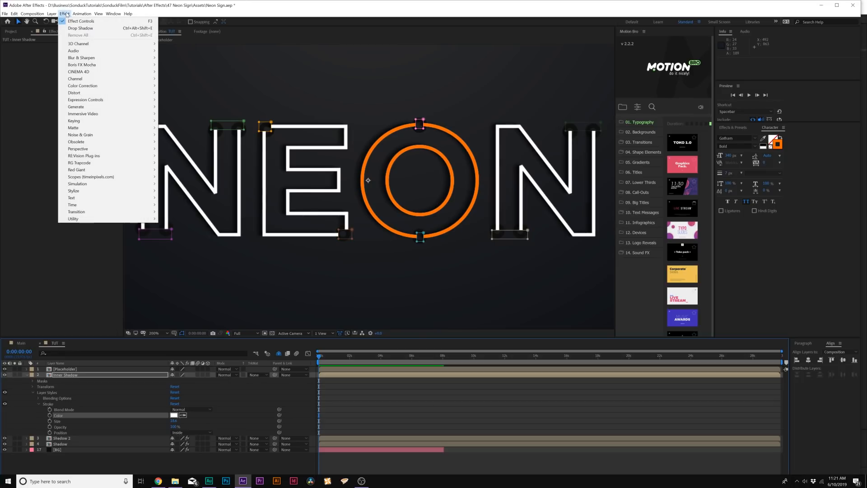
{"action": "mouse_move", "coordinate": [81, 58]}
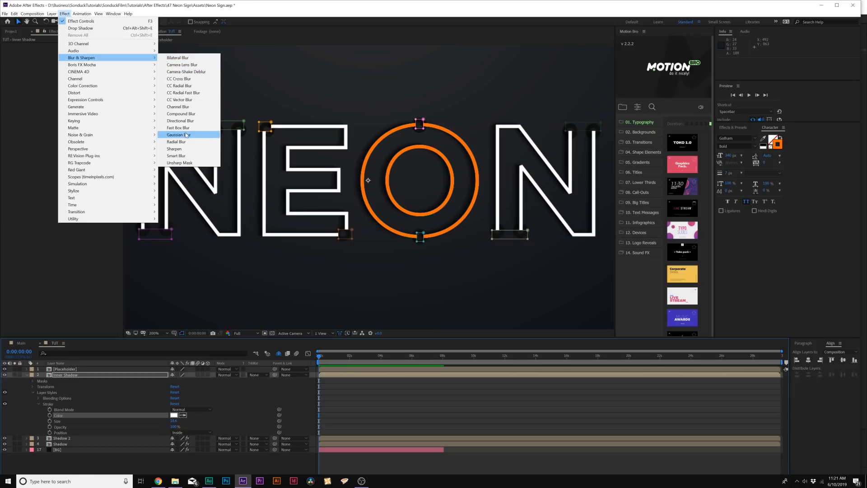
{"action": "left_click", "coordinate": [176, 135]}
{"action": "type", "text": "Out"}
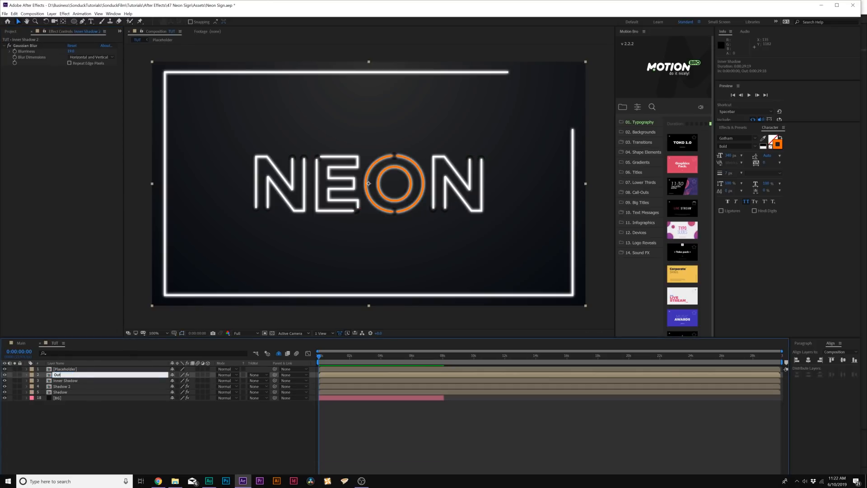
Step: Add an Outer Glow layer style and set its colour to a pale cream-orange
{"action": "left_click", "coordinate": [51, 14]}
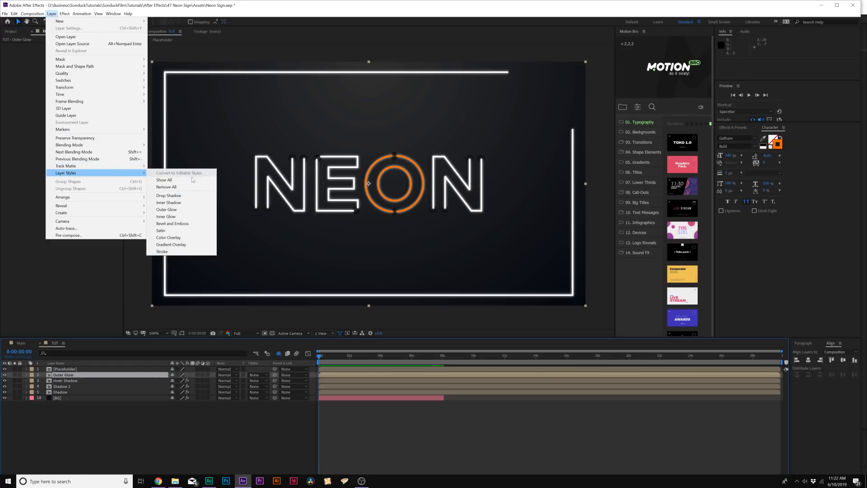
{"action": "left_click", "coordinate": [163, 180]}
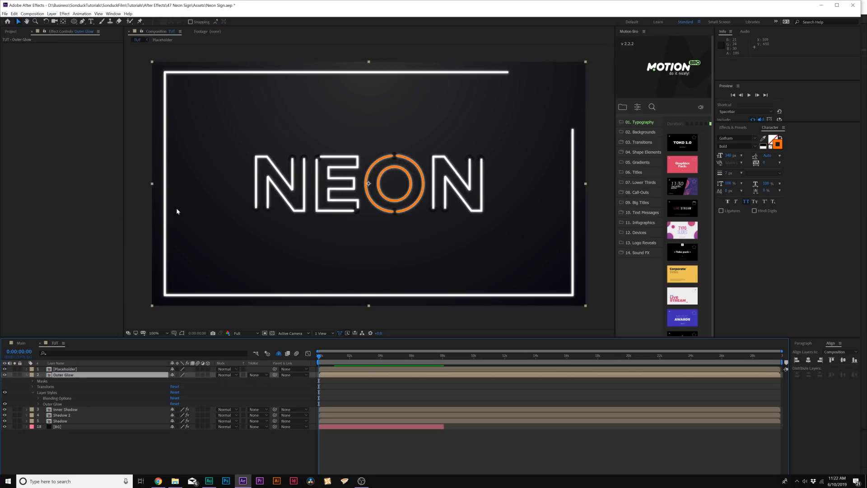
{"action": "left_click", "coordinate": [36, 404]}
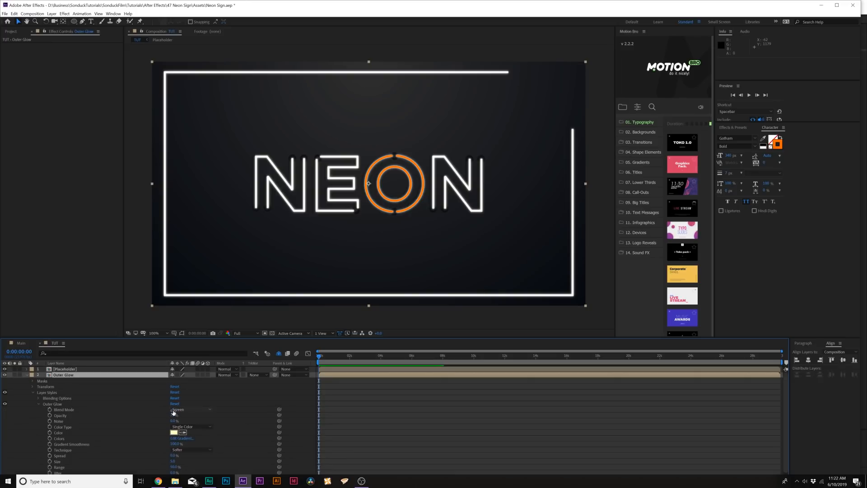
{"action": "left_click", "coordinate": [174, 433]}
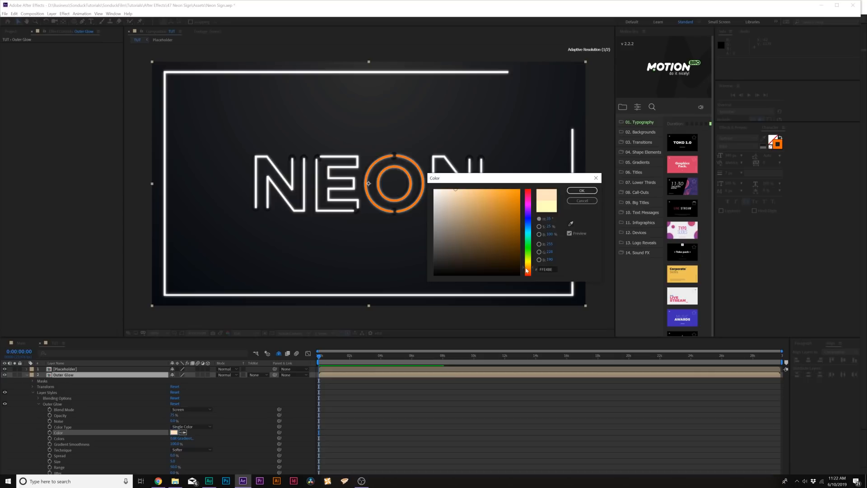
{"action": "left_click", "coordinate": [580, 190]}
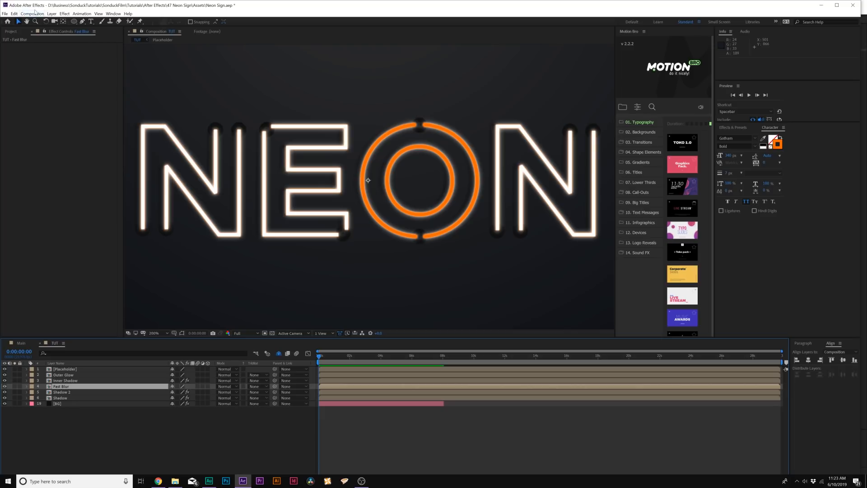
Step: Apply CC Radial Fast Blur to the Fast Blur layer with Zoom set to Brightest and Amount tuned
{"action": "left_click", "coordinate": [63, 14]}
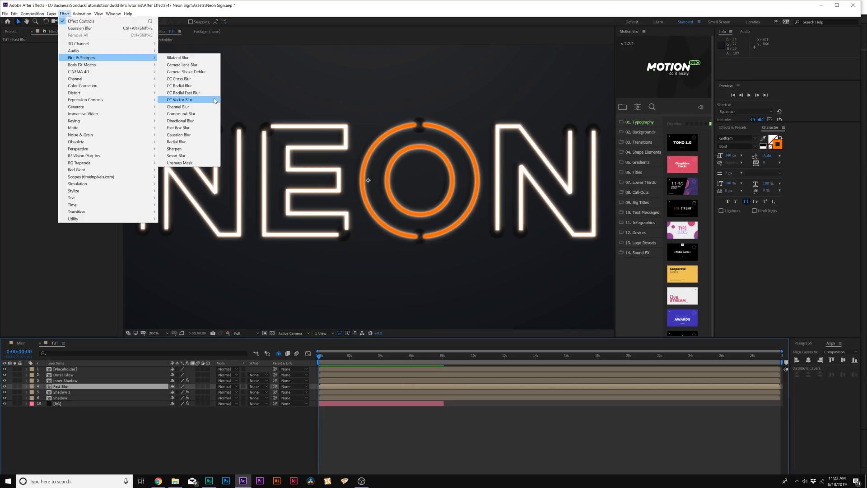
{"action": "left_click", "coordinate": [183, 92]}
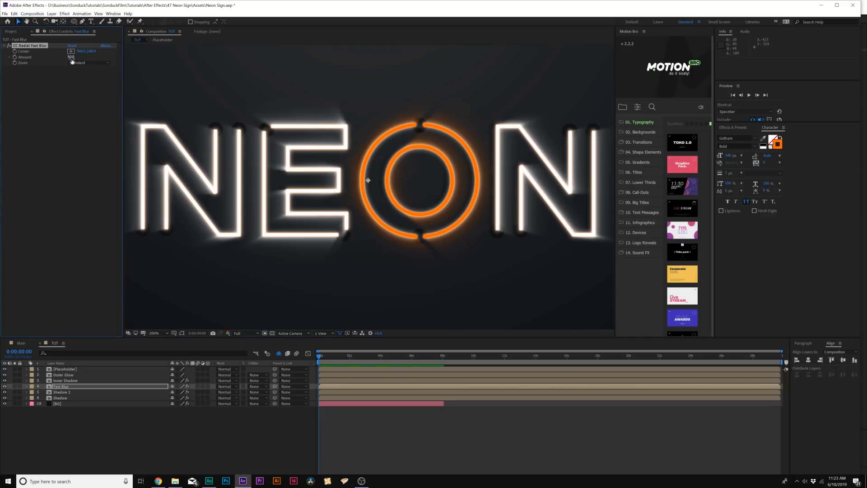
{"action": "left_click", "coordinate": [88, 62]}
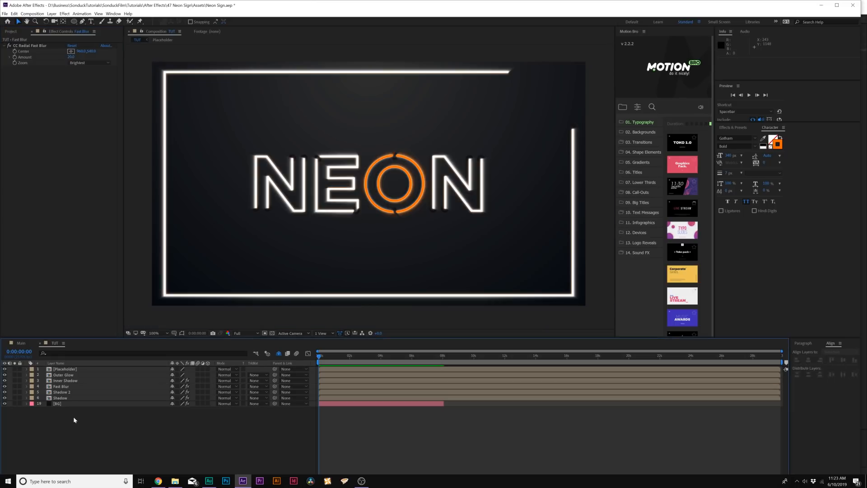
Step: Add a new adjustment layer to the composition and apply a Glow effect to it
{"action": "left_click", "coordinate": [51, 14]}
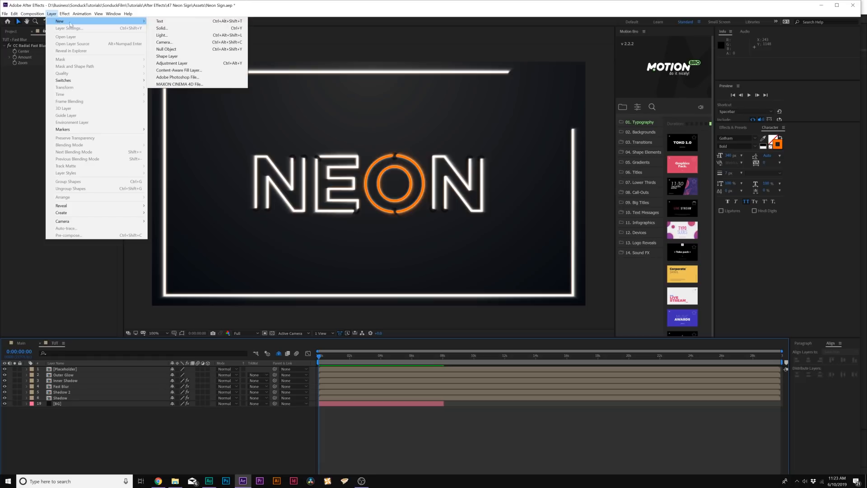
{"action": "left_click", "coordinate": [171, 63]}
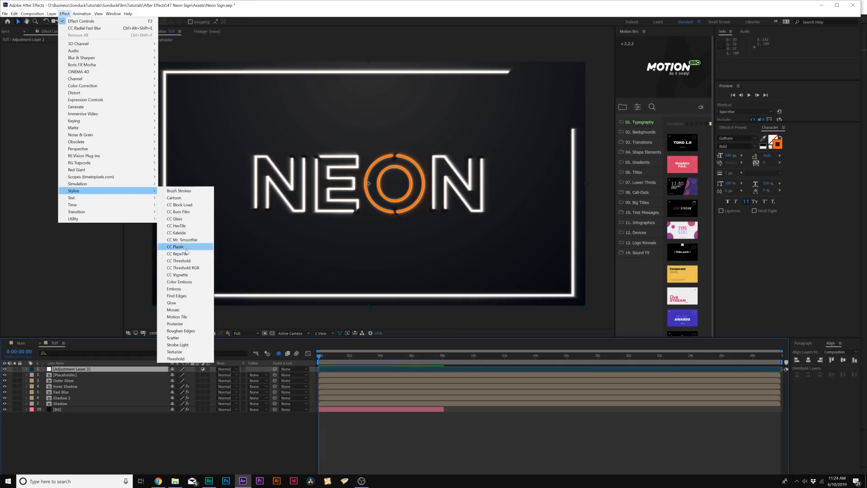
{"action": "mouse_move", "coordinate": [172, 303]}
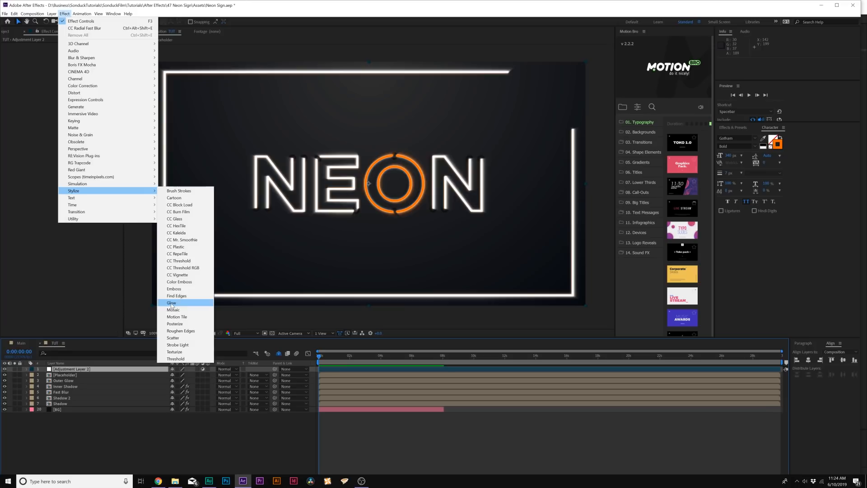
{"action": "left_click", "coordinate": [172, 302]}
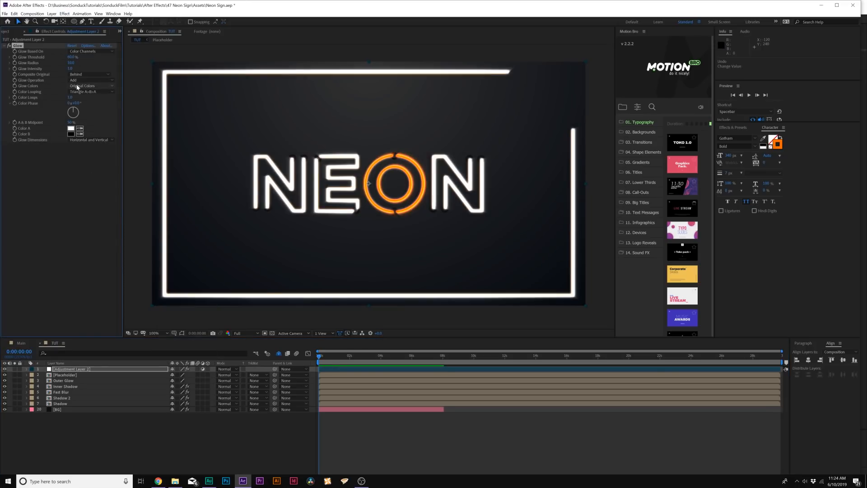
Step: Set Glow Colors to A & B, Color Looping to Sawtooth B>A, and Color A to orange
{"action": "left_click", "coordinate": [91, 86]}
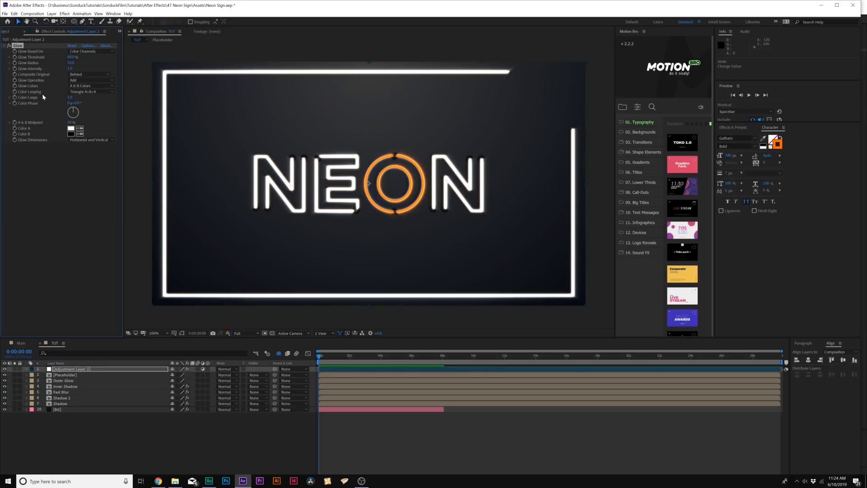
{"action": "left_click", "coordinate": [92, 92]}
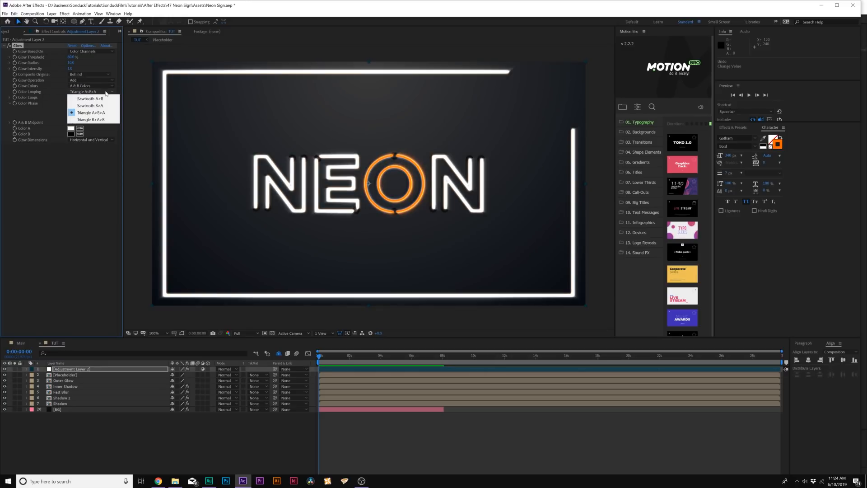
{"action": "left_click", "coordinate": [90, 105]}
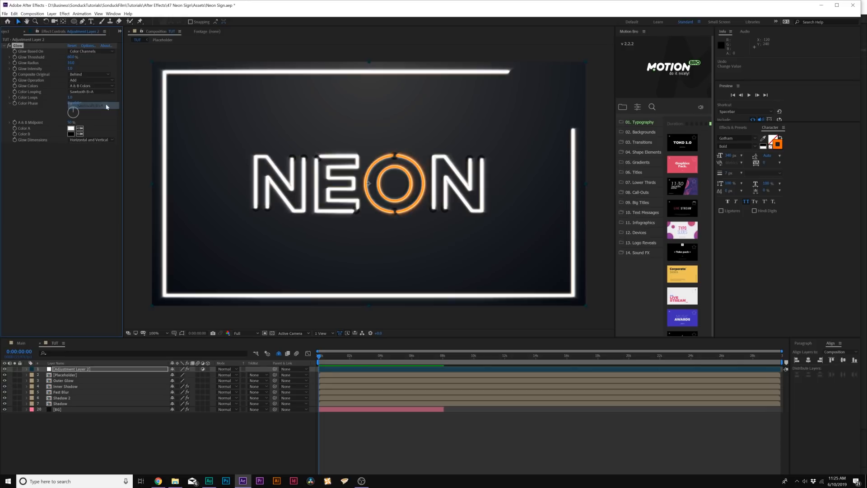
{"action": "left_click", "coordinate": [71, 127]}
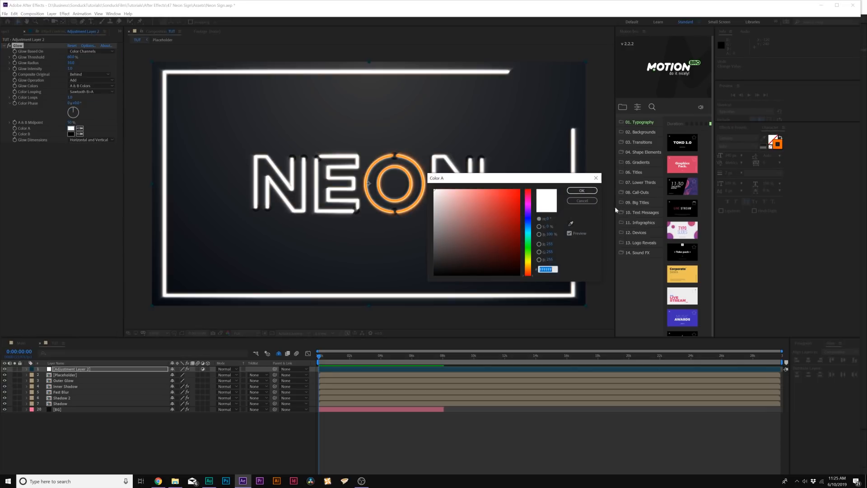
{"action": "left_click", "coordinate": [527, 268]}
{"action": "type", "text": "F89600"}
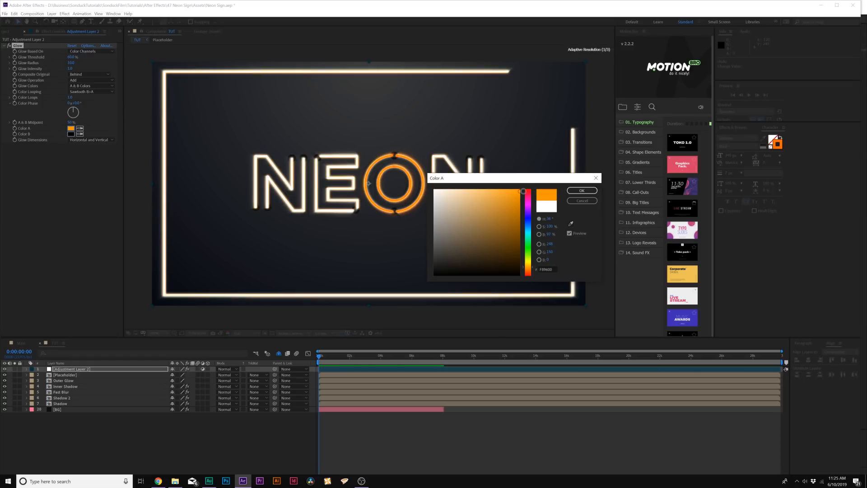
{"action": "left_click", "coordinate": [581, 191]}
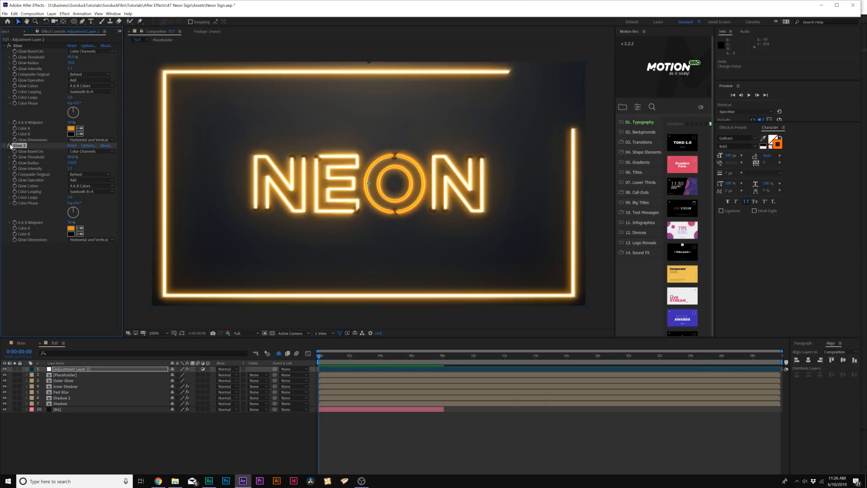
{"action": "mouse_move", "coordinate": [303, 201]}
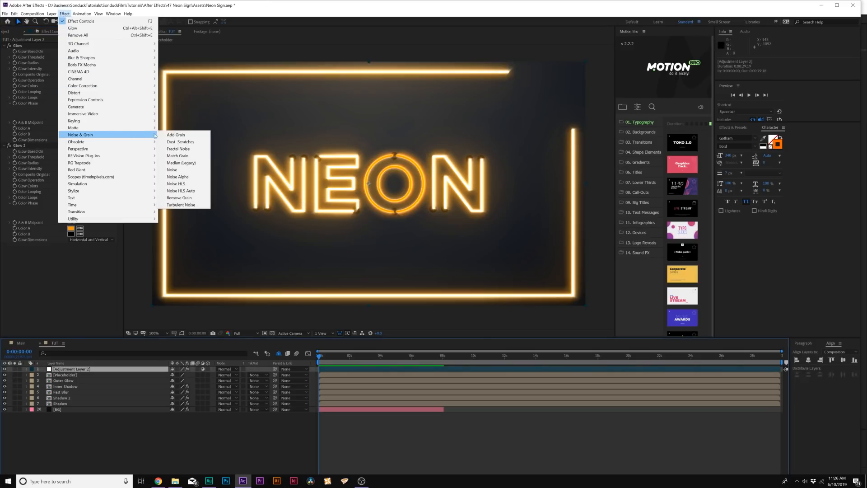
Step: Apply a Noise effect to the adjustment layer and set its Amount of Noise for subtle grain
{"action": "left_click", "coordinate": [172, 168]}
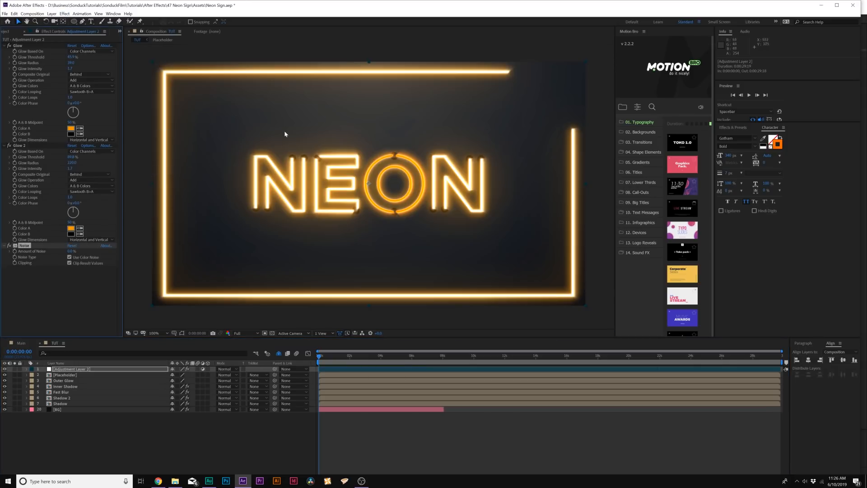
{"action": "left_click", "coordinate": [71, 250]}
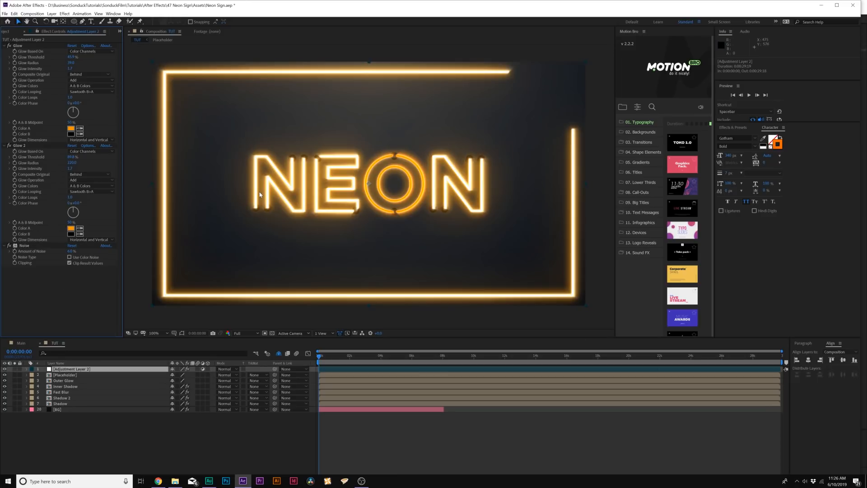
{"action": "mouse_move", "coordinate": [267, 193]}
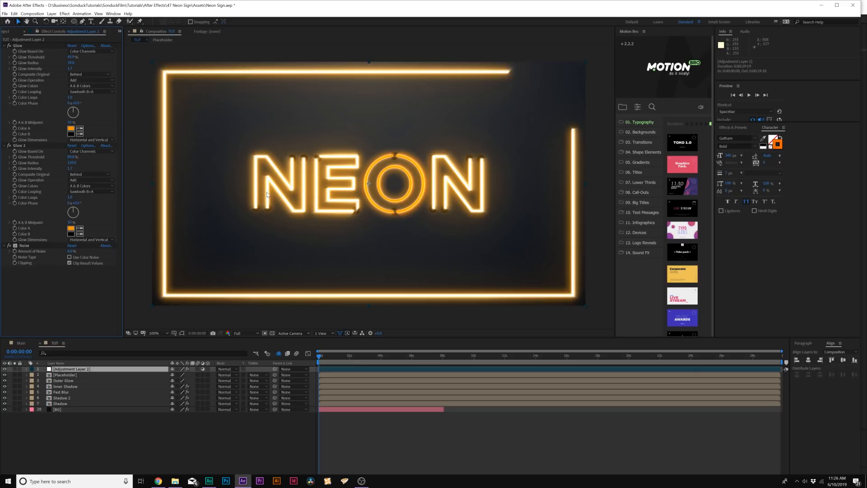
{"action": "left_click", "coordinate": [61, 391]}
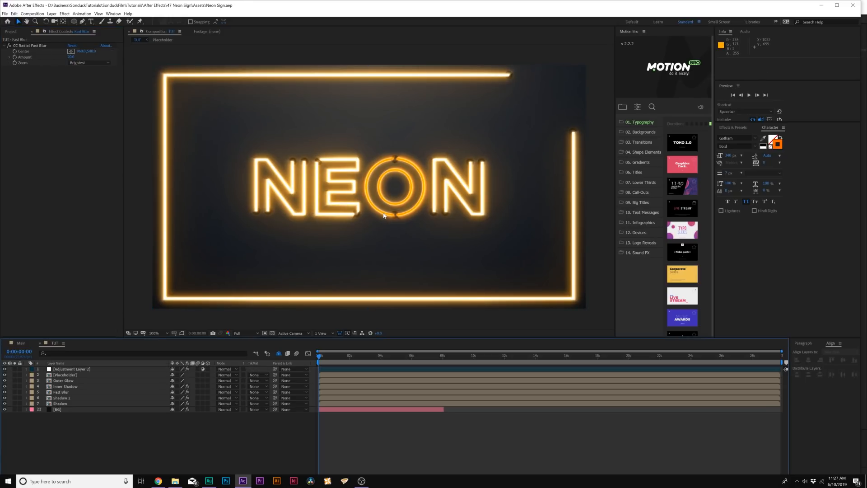
{"action": "mouse_move", "coordinate": [390, 229]}
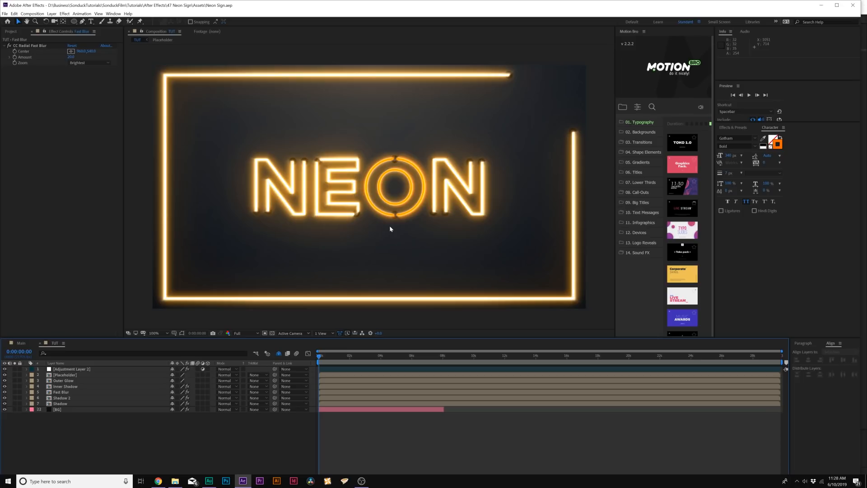
{"action": "mouse_move", "coordinate": [360, 194]}
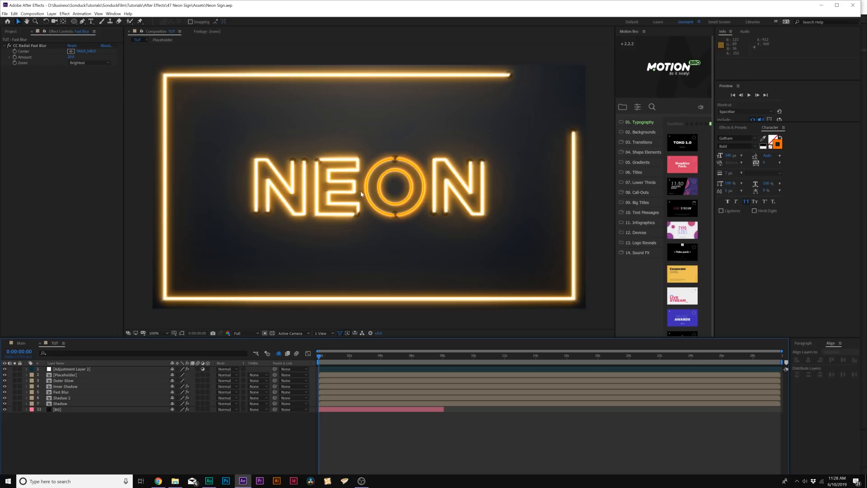
{"action": "mouse_move", "coordinate": [81, 412]}
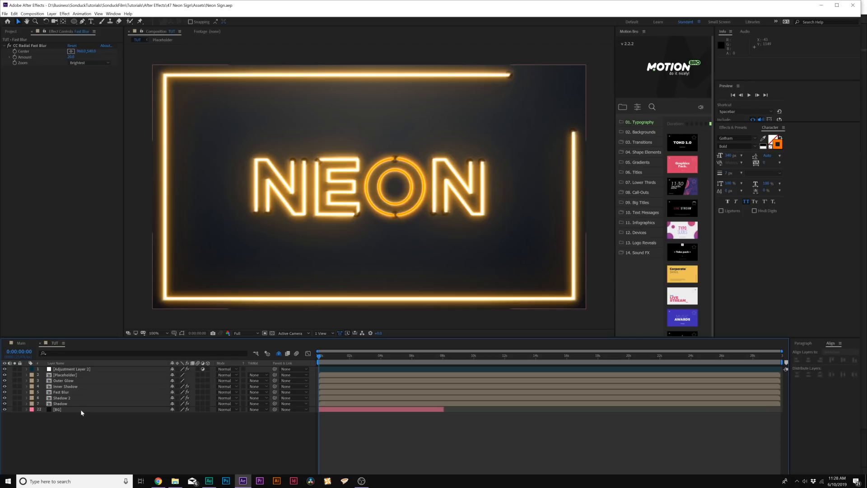
{"action": "mouse_move", "coordinate": [59, 397]}
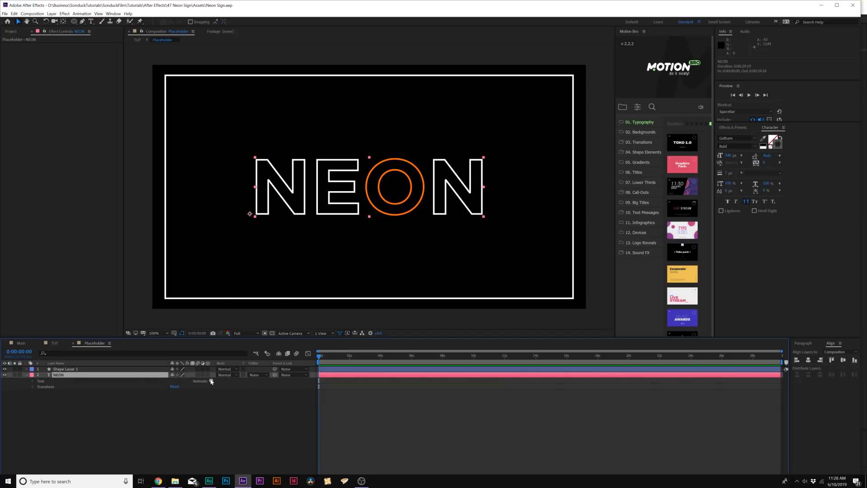
Step: Add an Opacity animator at 0% and keyframe Range Selector Start from 0% to 100% over two seconds
{"action": "left_click", "coordinate": [211, 380]}
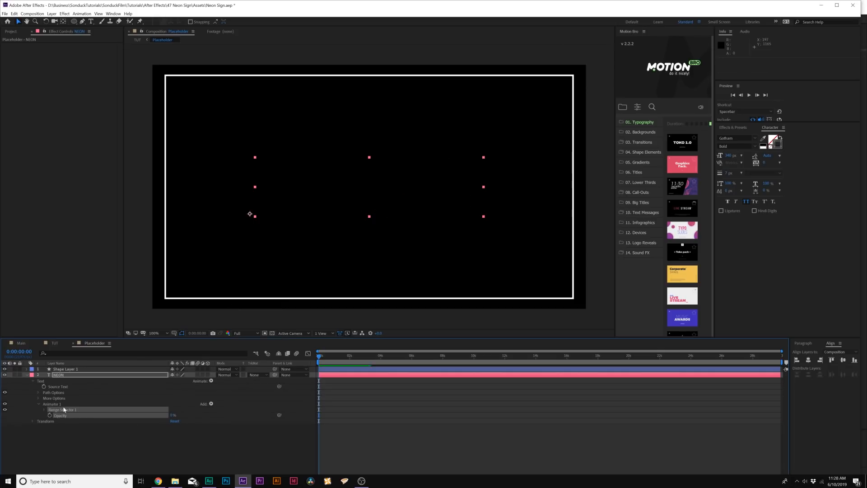
{"action": "left_click", "coordinate": [44, 409]}
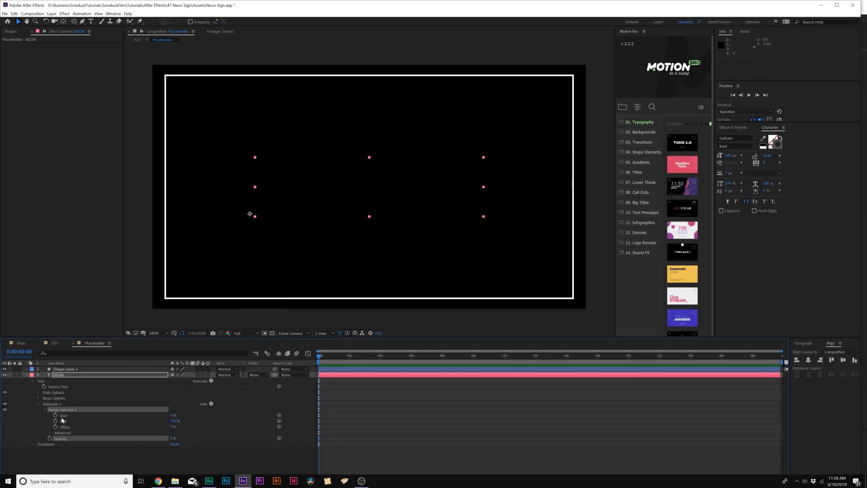
{"action": "left_click", "coordinate": [70, 416]}
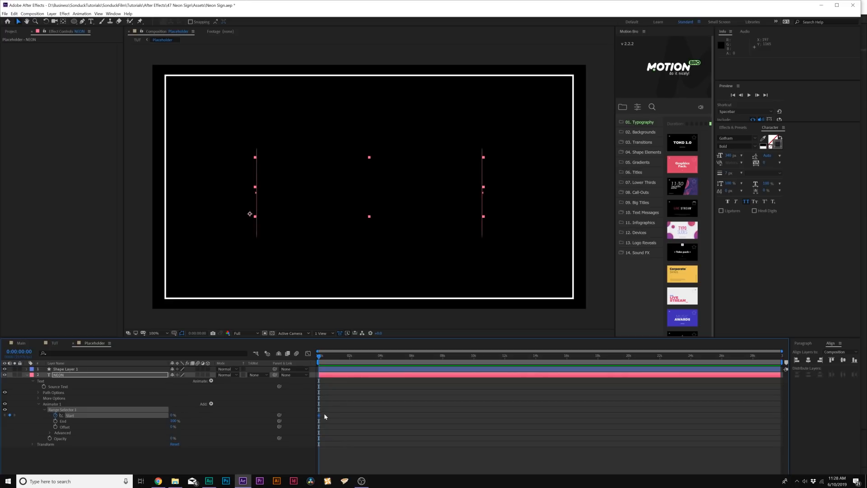
{"action": "left_click", "coordinate": [337, 356]}
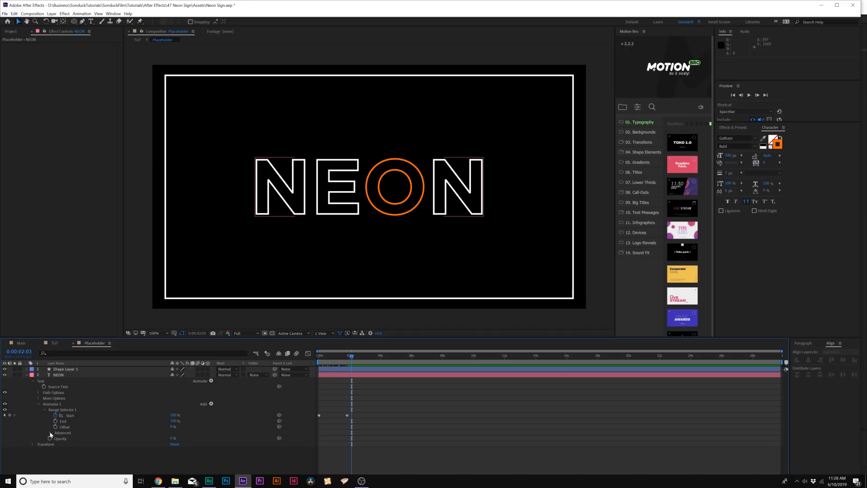
Step: Turn Randomize Order on under Advanced and add extra Start hold keyframes for flicker
{"action": "left_click", "coordinate": [50, 433]}
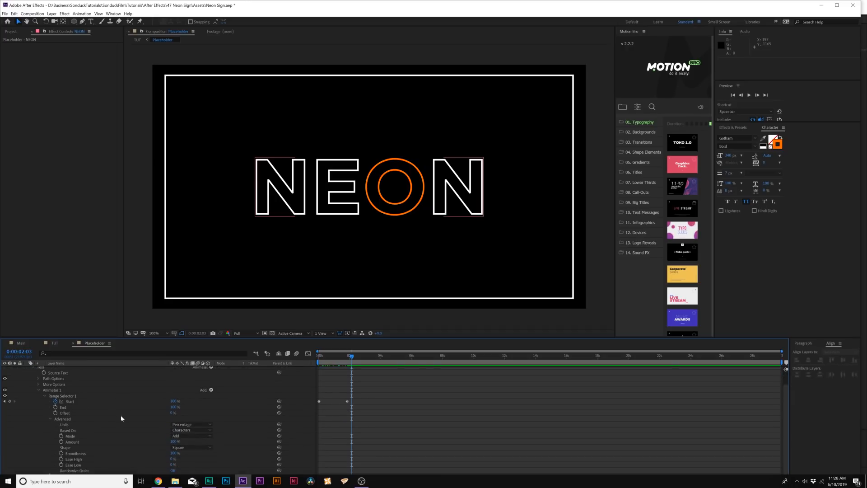
{"action": "mouse_move", "coordinate": [172, 470]}
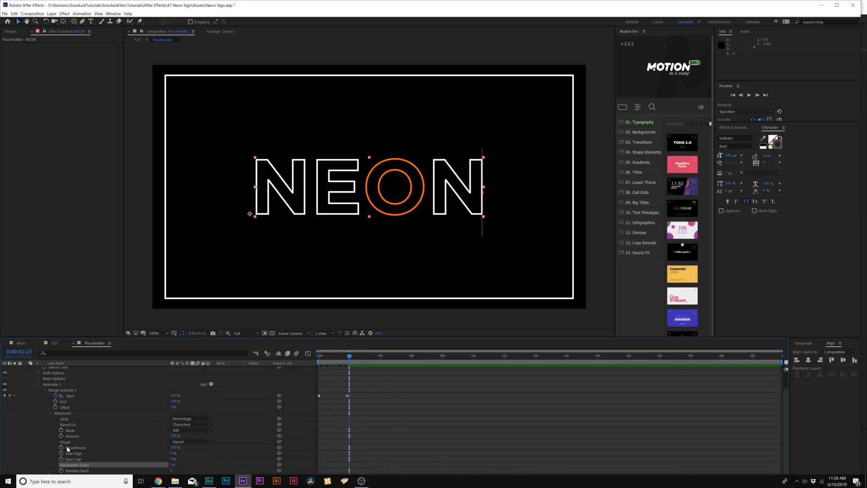
{"action": "mouse_move", "coordinate": [41, 414]}
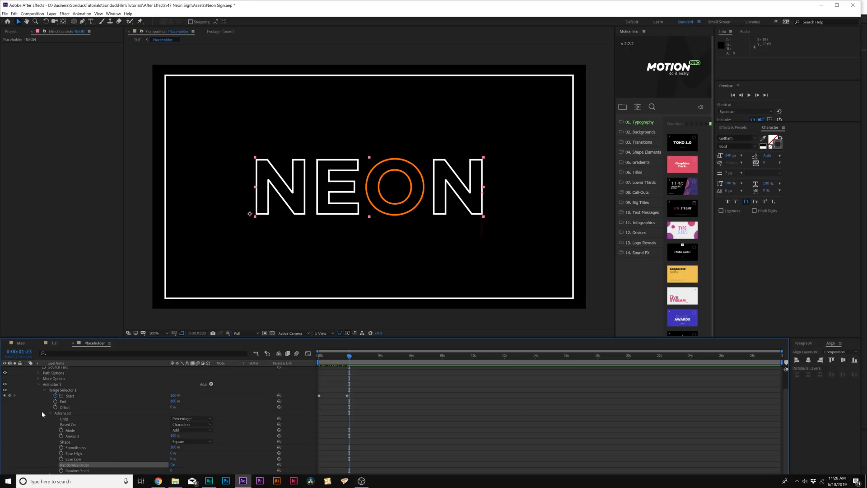
{"action": "left_click", "coordinate": [318, 355]}
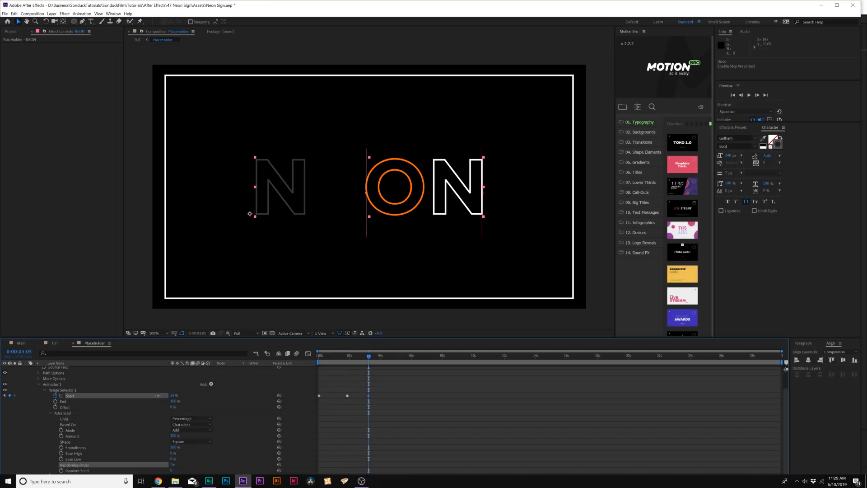
{"action": "left_click", "coordinate": [364, 355]}
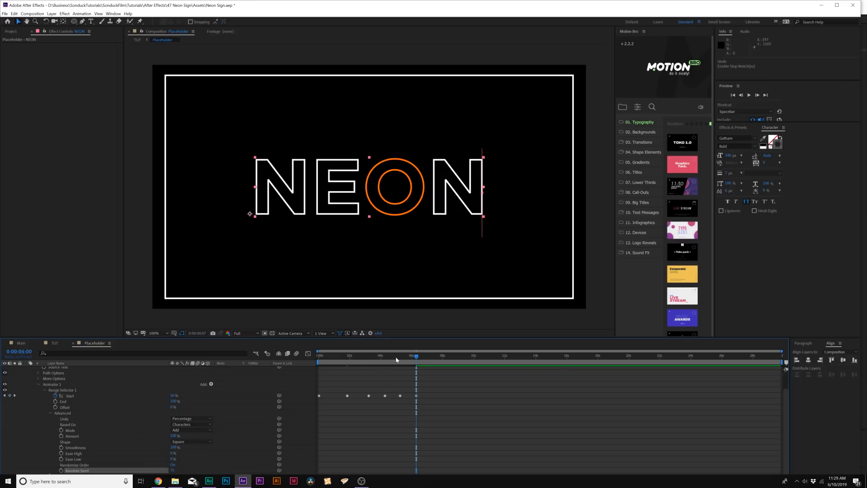
{"action": "left_click", "coordinate": [318, 355]}
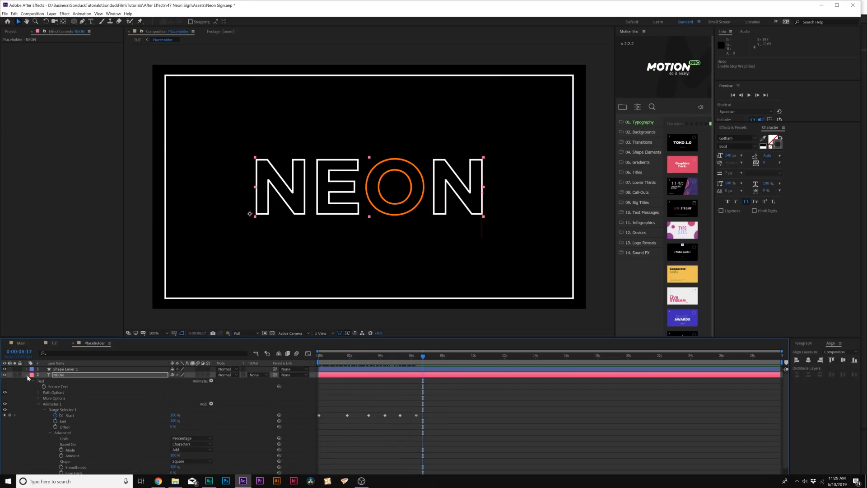
Step: Copy the collapsed NEON layer into the TUT comp, adjust its text colour and select Animator 1
{"action": "left_click", "coordinate": [33, 375]}
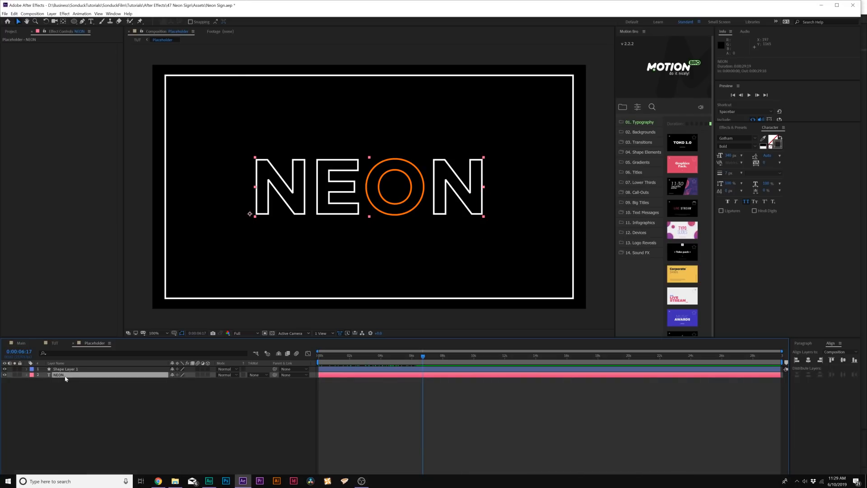
{"action": "left_click", "coordinate": [55, 343]}
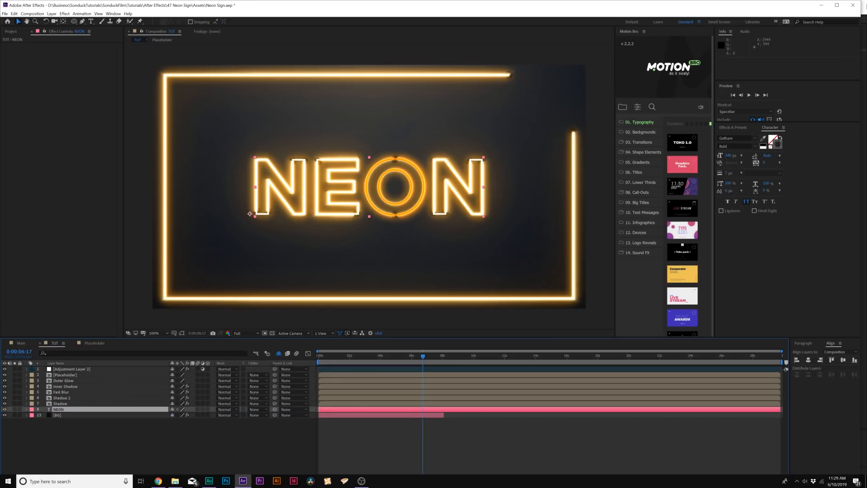
{"action": "left_click", "coordinate": [776, 142]}
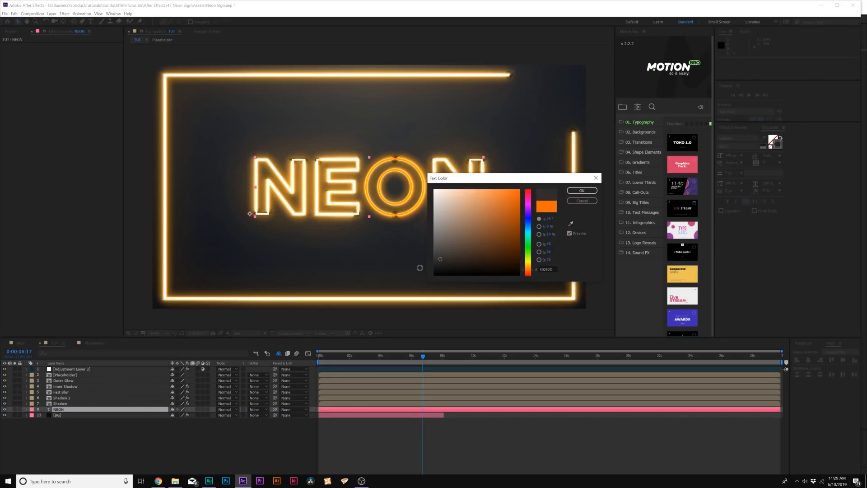
{"action": "left_click", "coordinate": [581, 191]}
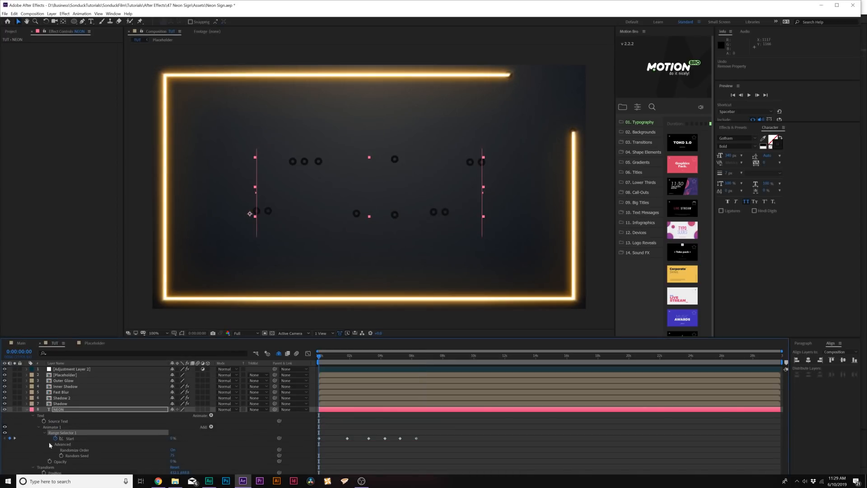
{"action": "left_click", "coordinate": [52, 426]}
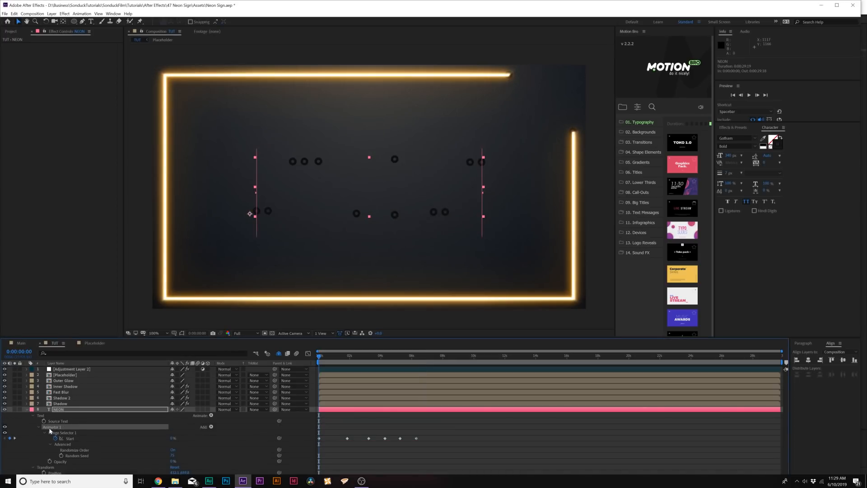